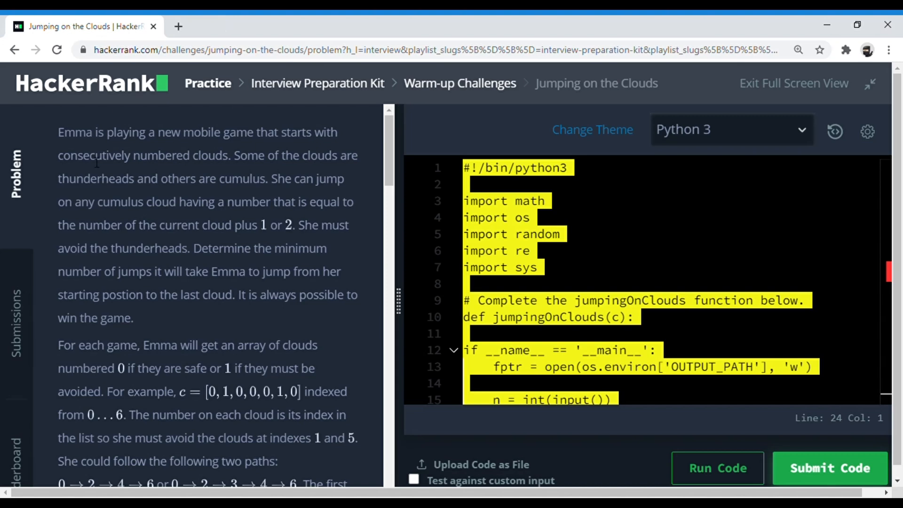
pyautogui.moveTo(46, 271)
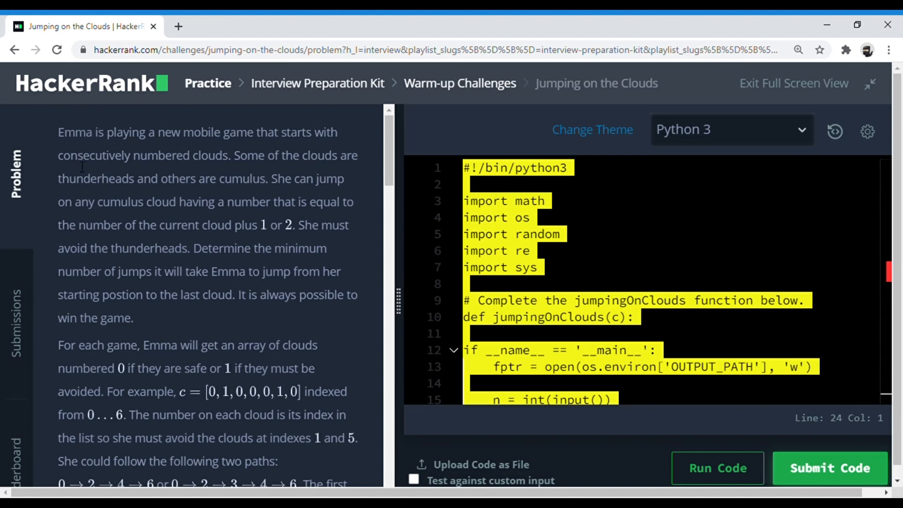
pyautogui.moveTo(205, 175)
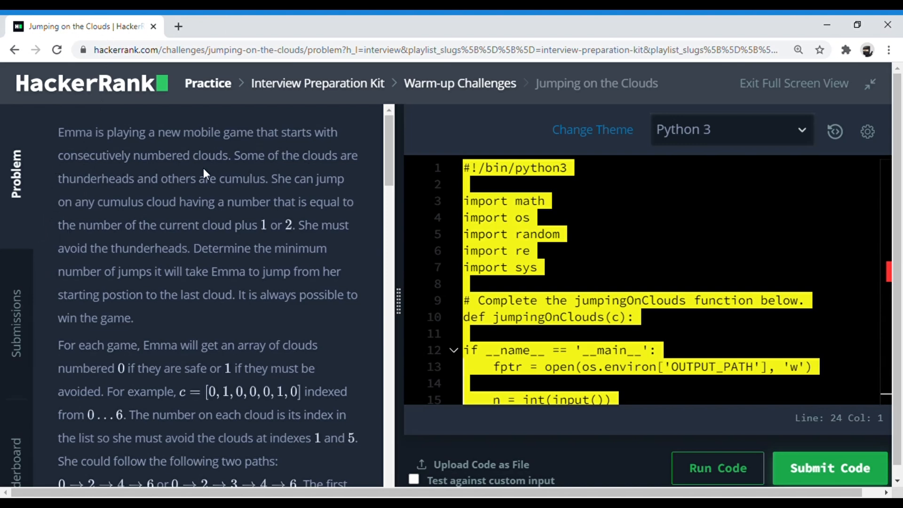
pyautogui.moveTo(215, 175)
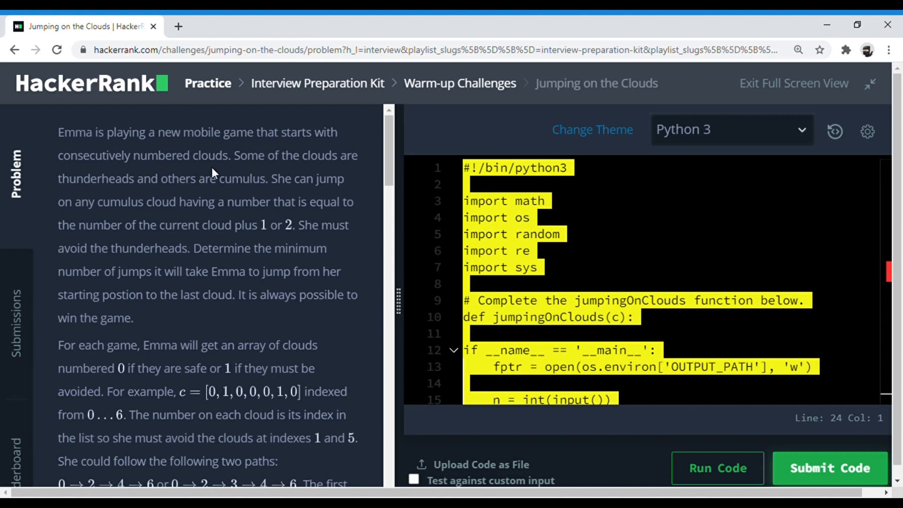
pyautogui.moveTo(199, 193)
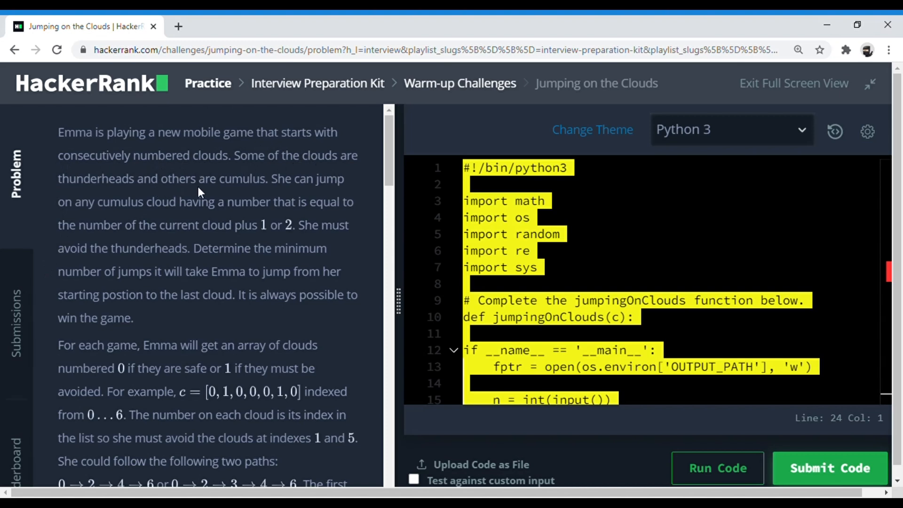
pyautogui.moveTo(78, 212)
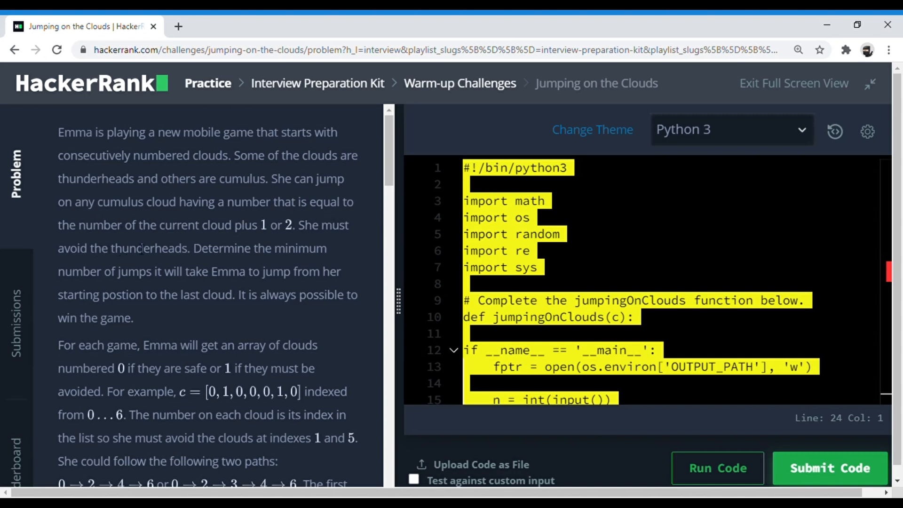
pyautogui.moveTo(297, 241)
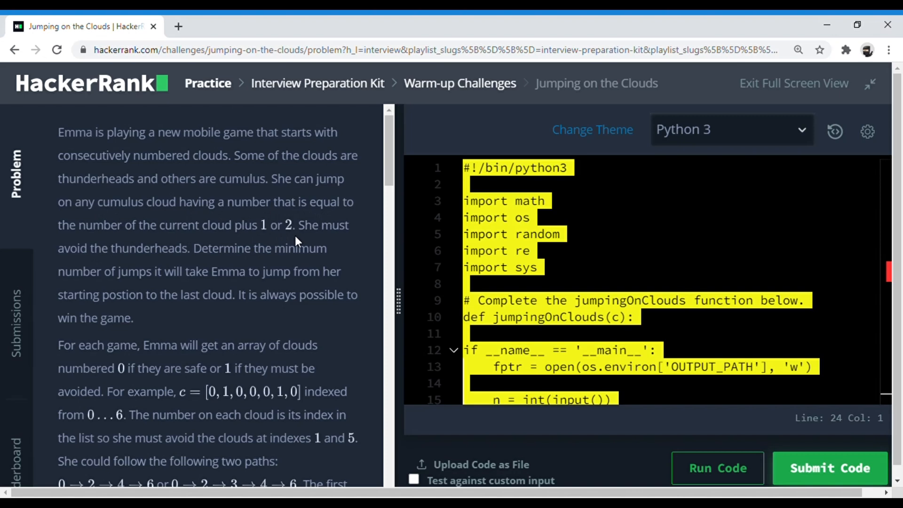
pyautogui.moveTo(369, 248)
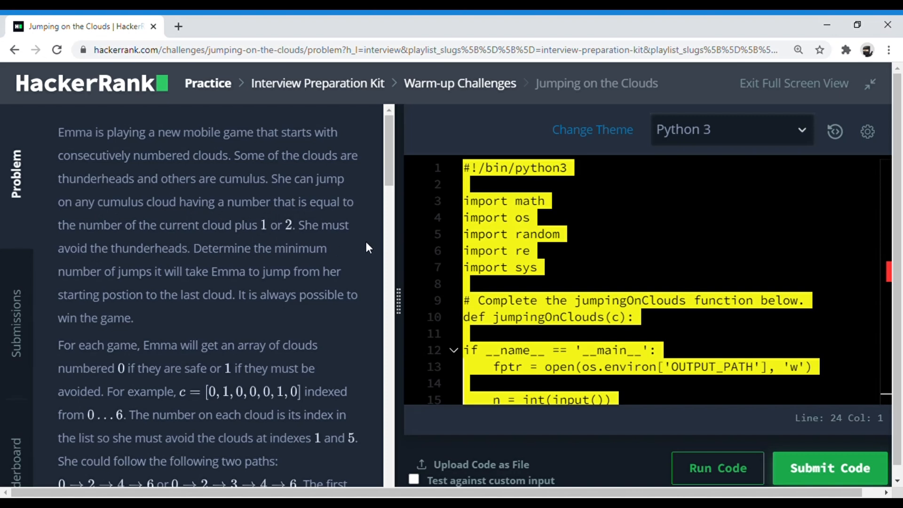
# Scroll the Problem panel through the example paths to the jumpingOnClouds Function Description
pyautogui.scroll(-3)
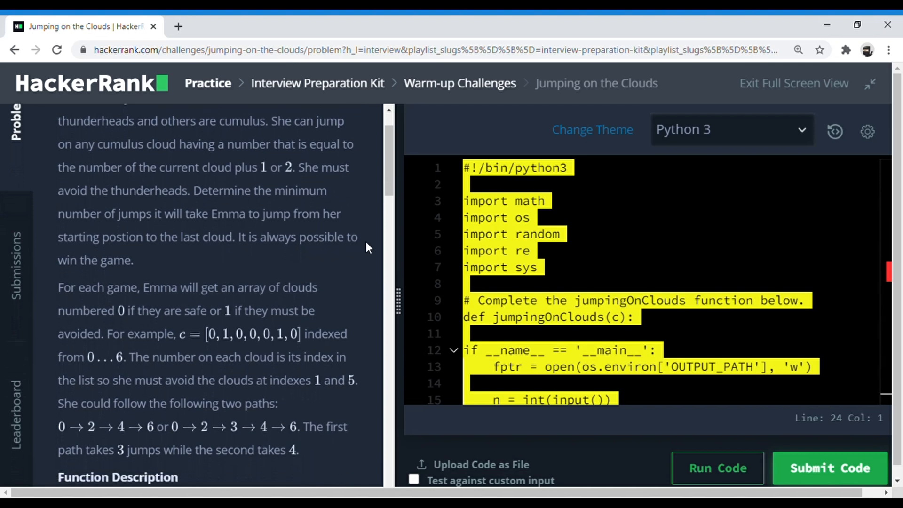
pyautogui.scroll(-3)
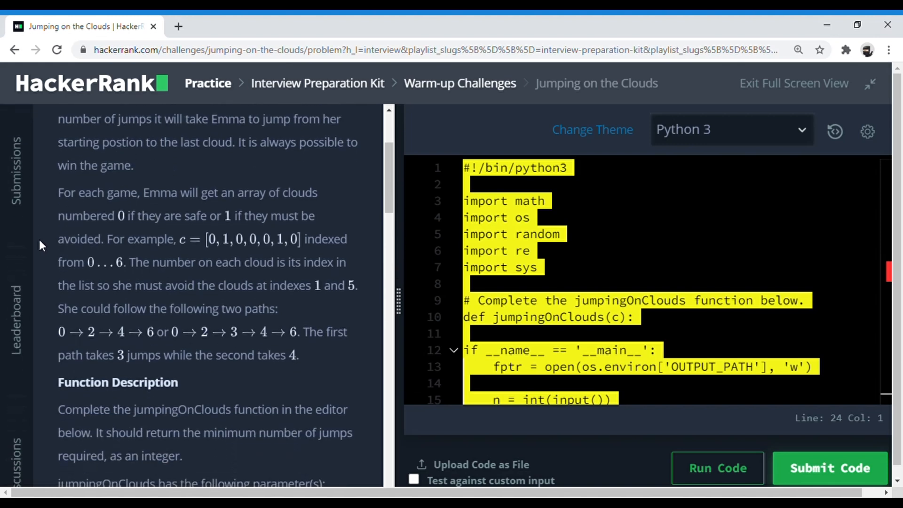
pyautogui.scroll(-3)
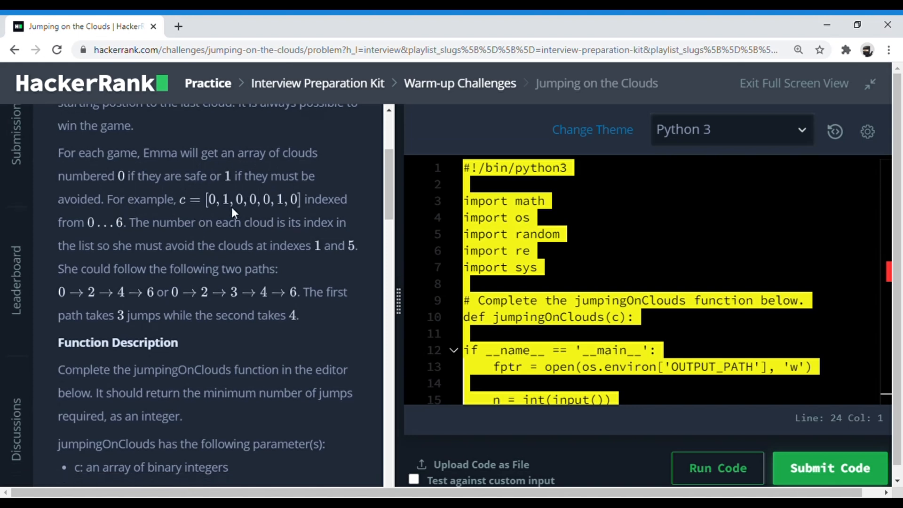
pyautogui.moveTo(216, 212)
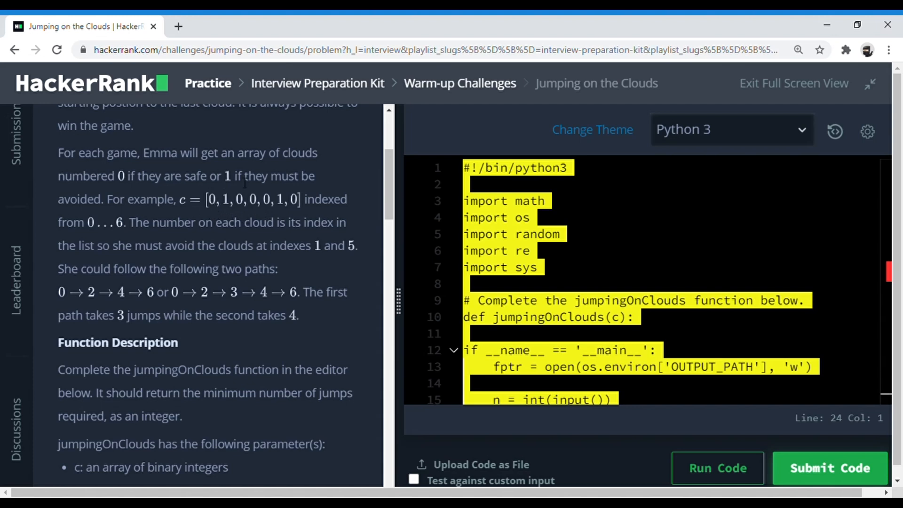
pyautogui.moveTo(244, 194)
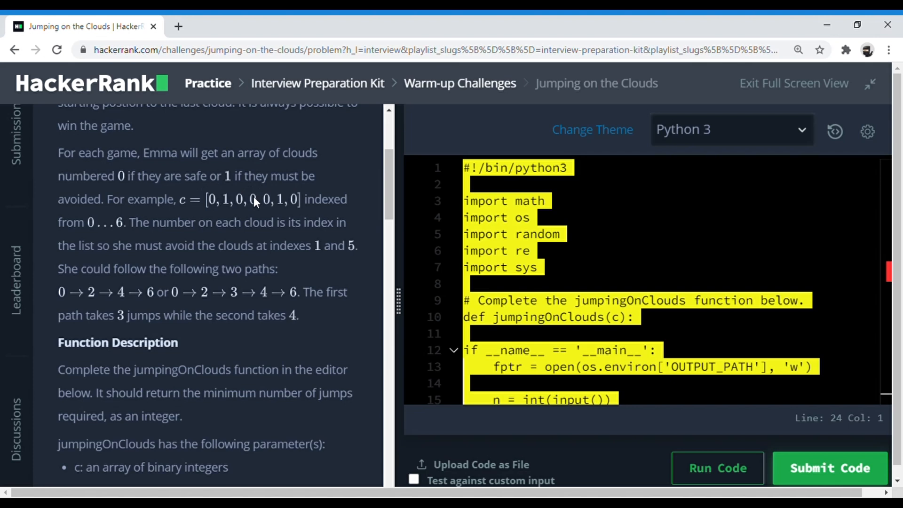
pyautogui.moveTo(268, 190)
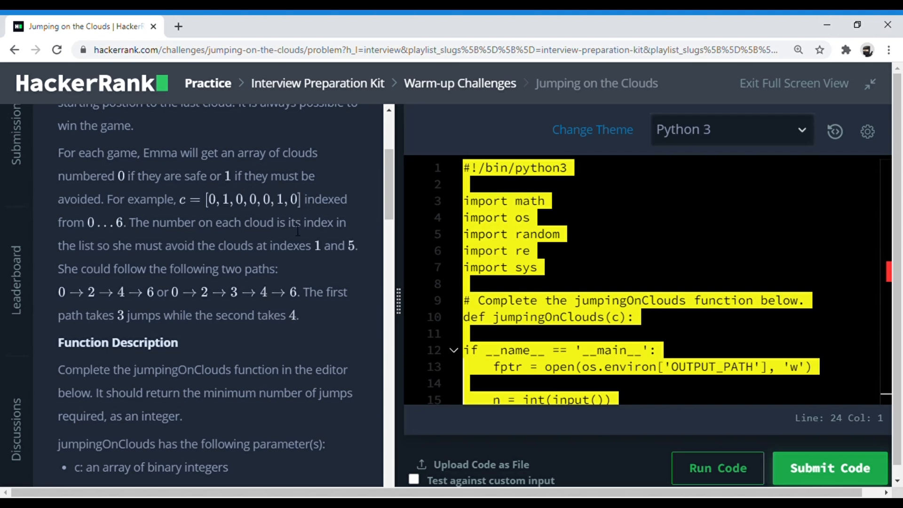
pyautogui.scroll(-3)
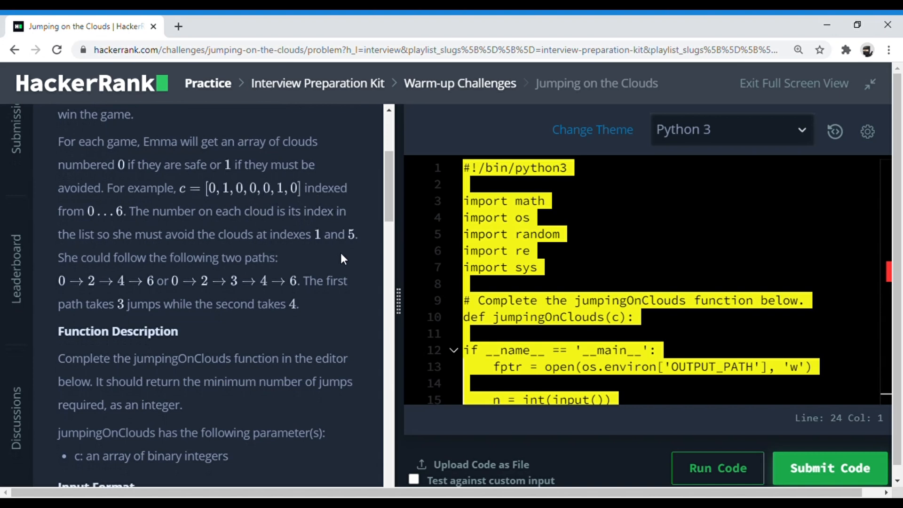
pyautogui.moveTo(113, 288)
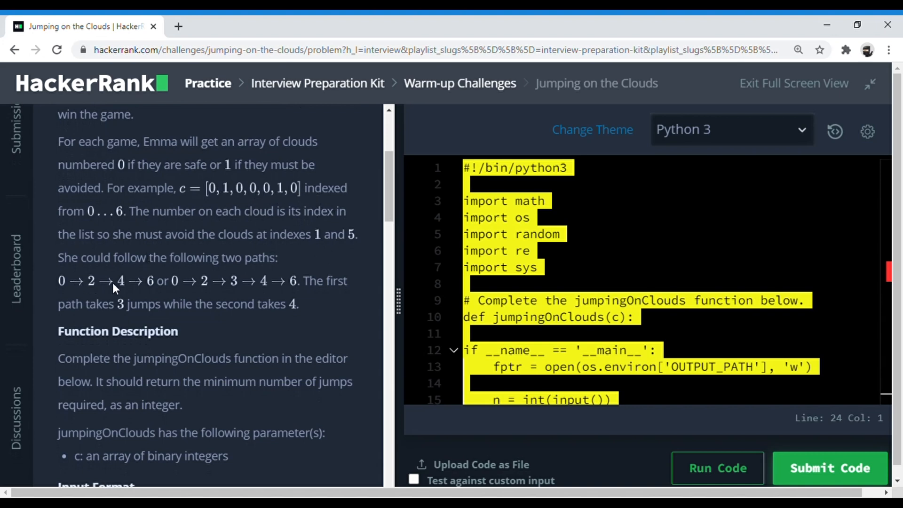
pyautogui.moveTo(305, 293)
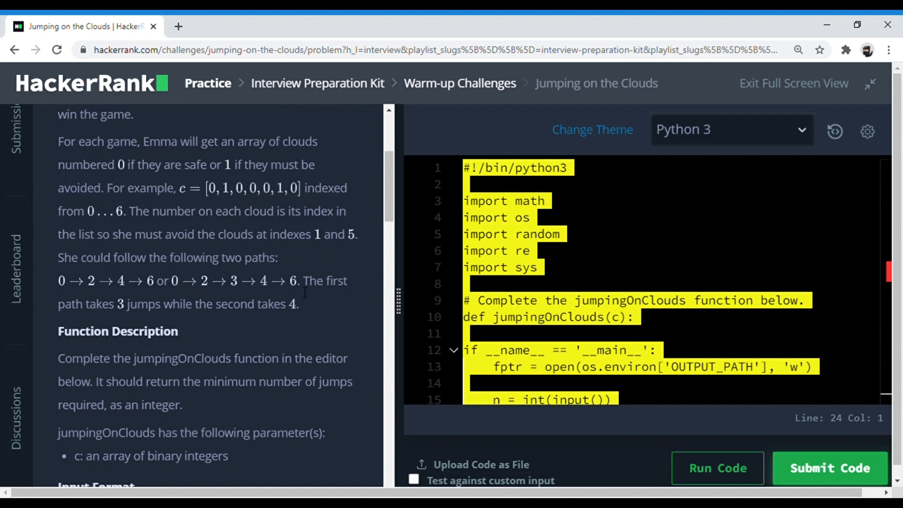
# Scroll past Input Format and Constraints to Sample Input 0 (7 clouds, output 4) and its explanation
pyautogui.scroll(-3)
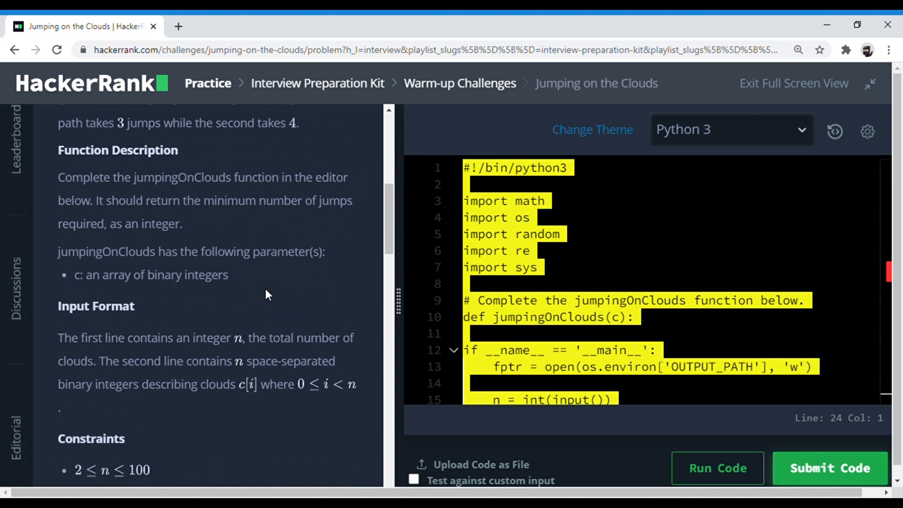
pyautogui.moveTo(227, 300)
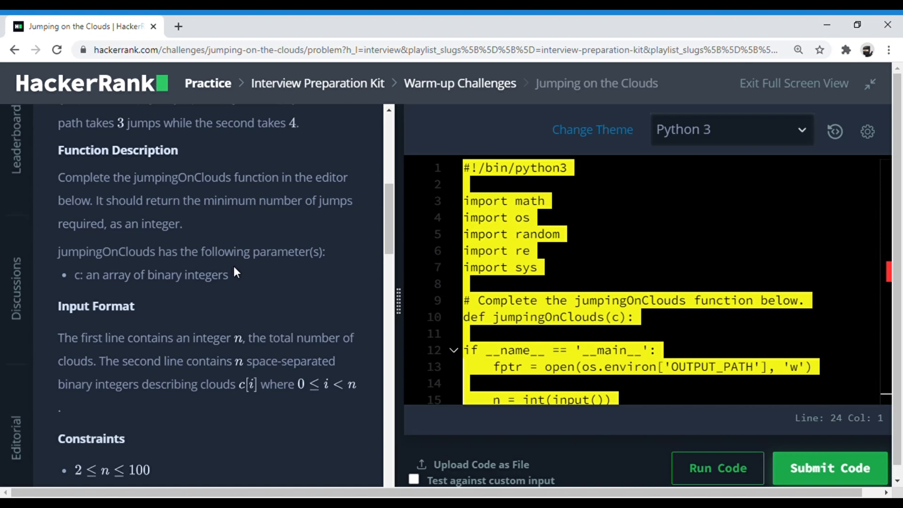
pyautogui.scroll(-3)
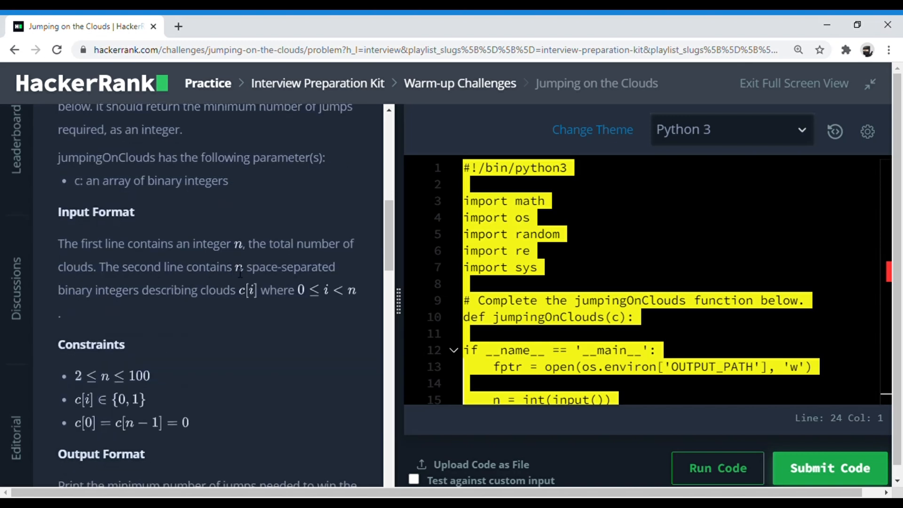
pyautogui.scroll(-3)
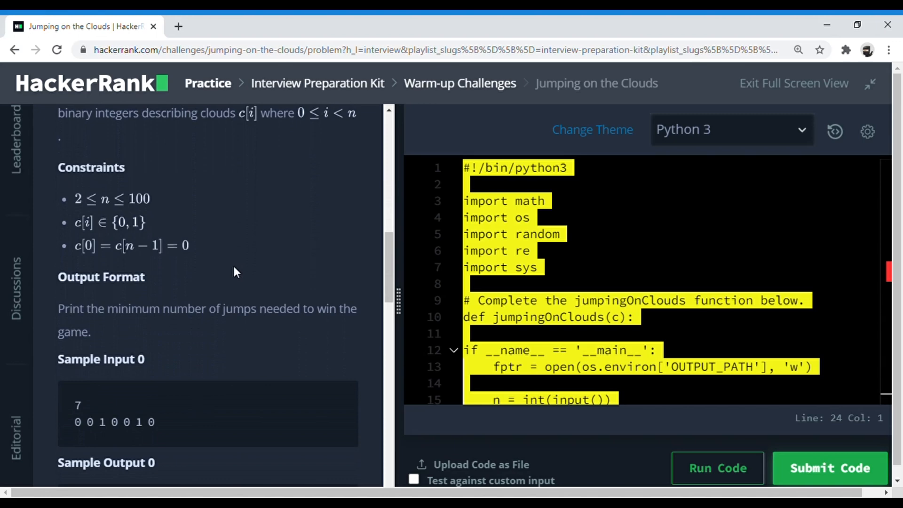
pyautogui.scroll(-3)
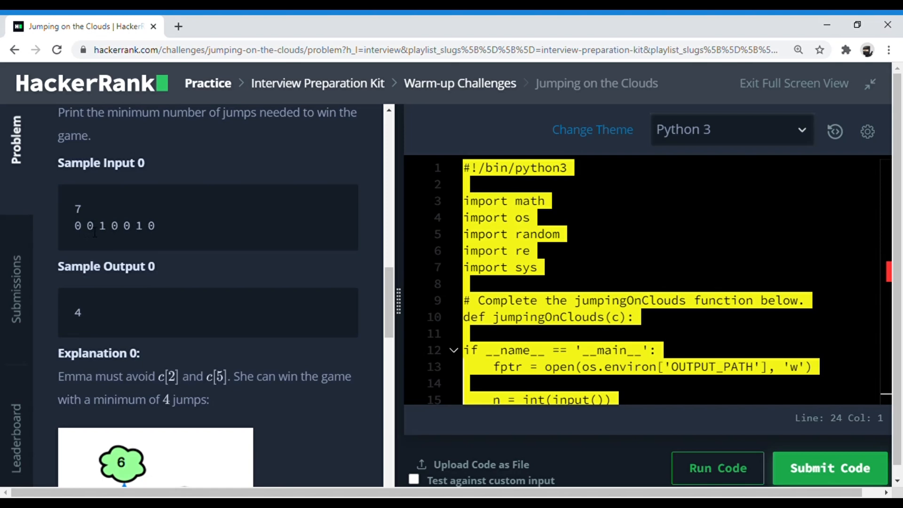
pyautogui.moveTo(159, 226)
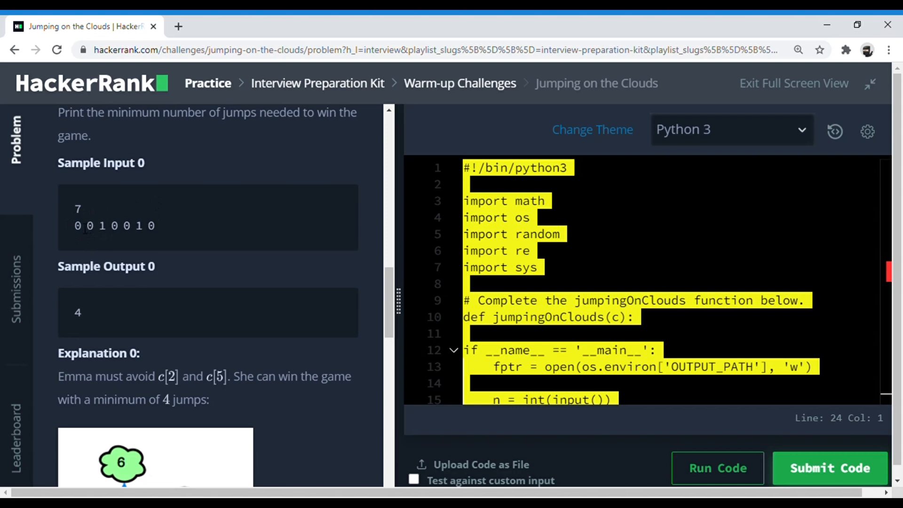
pyautogui.moveTo(103, 208)
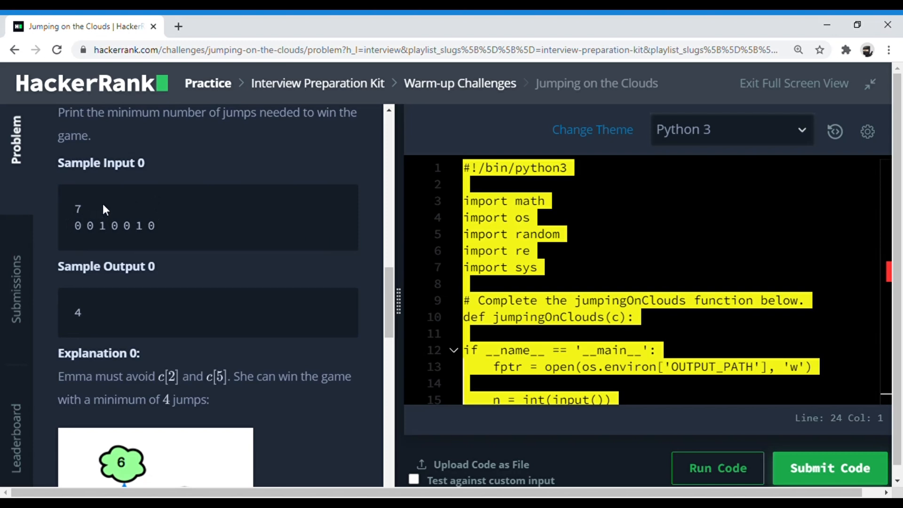
pyautogui.moveTo(154, 209)
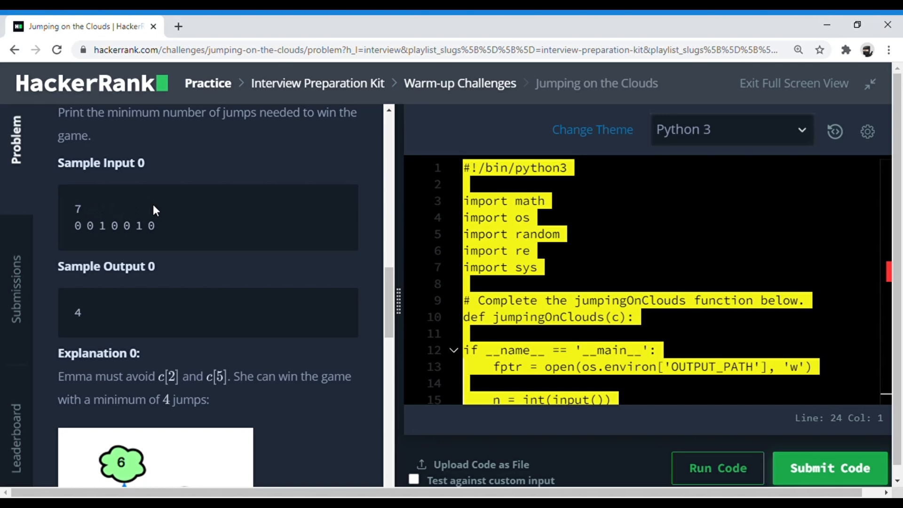
# Scroll down to Sample Input 1 and the Explanation 1 cloud diagram (6 clouds, answer 3)
pyautogui.scroll(-3)
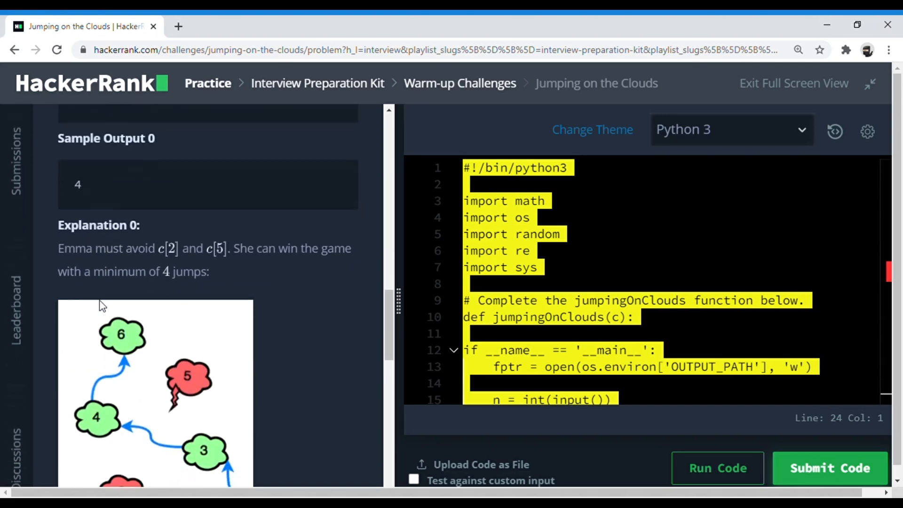
pyautogui.scroll(-3)
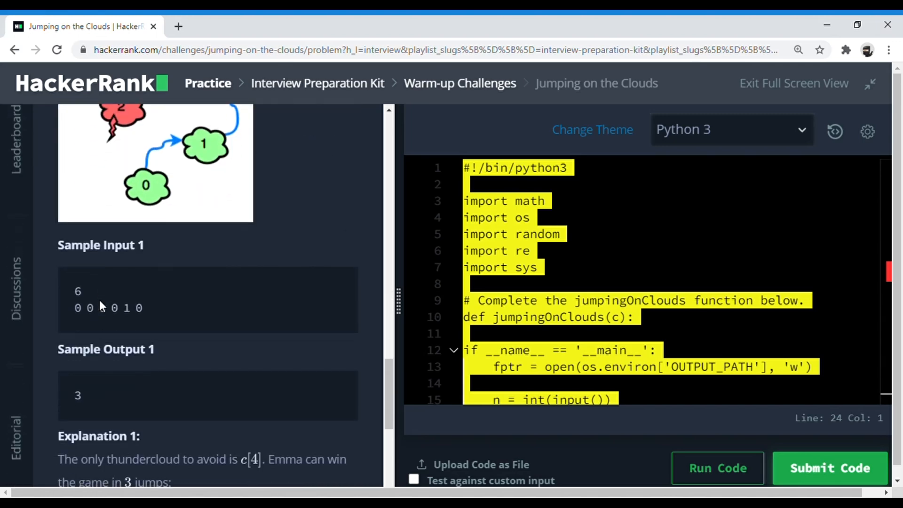
pyautogui.scroll(-3)
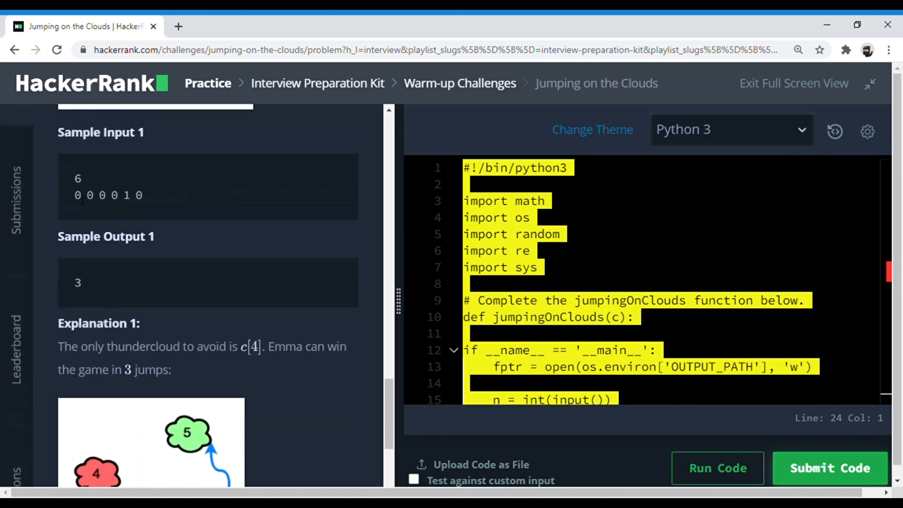
pyautogui.moveTo(114, 190)
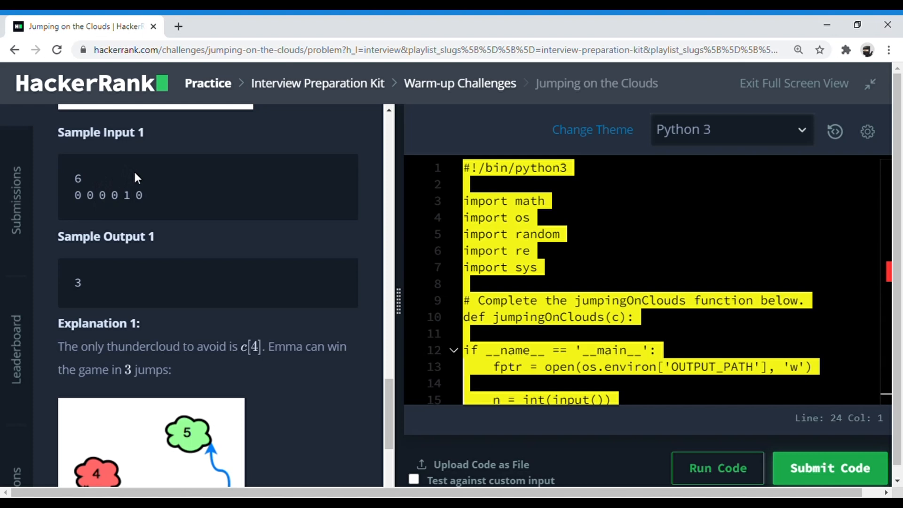
pyautogui.scroll(-3)
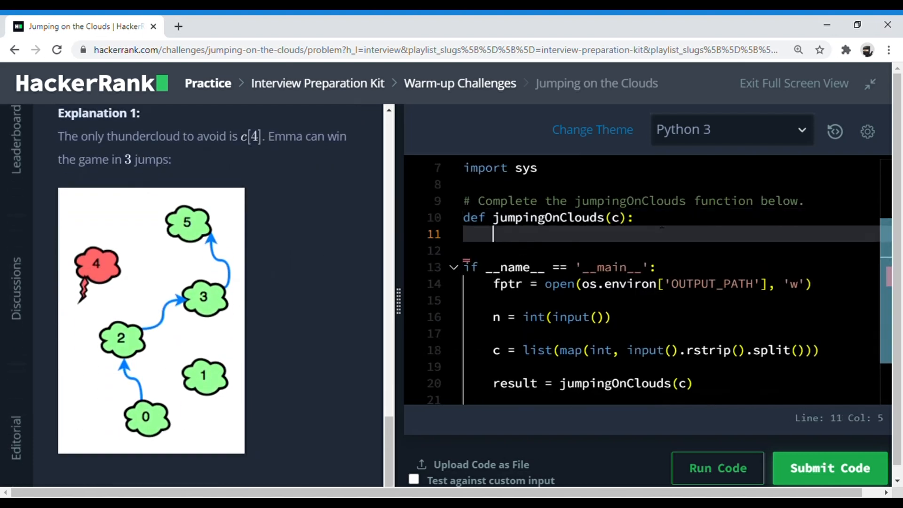
# Begin the function body with jump = 0 and a fresh line beneath it
pyautogui.write('jump =0')
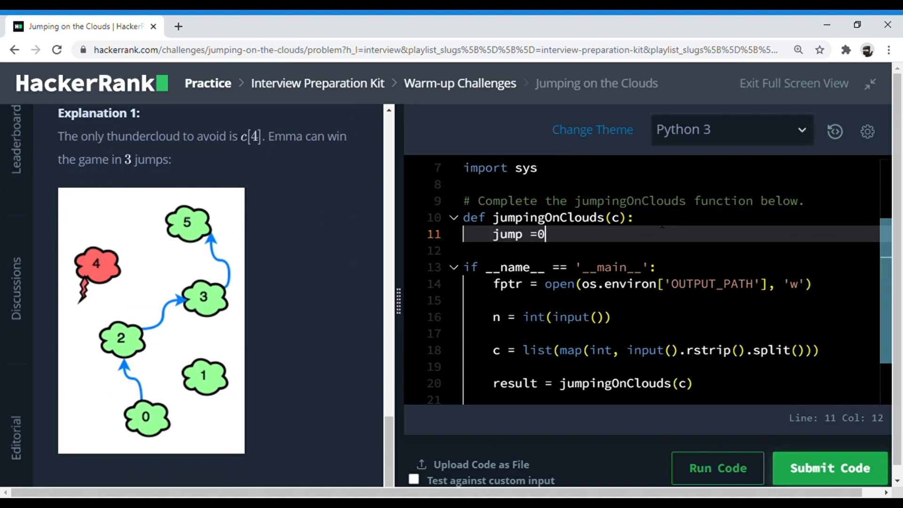
pyautogui.press('enter')
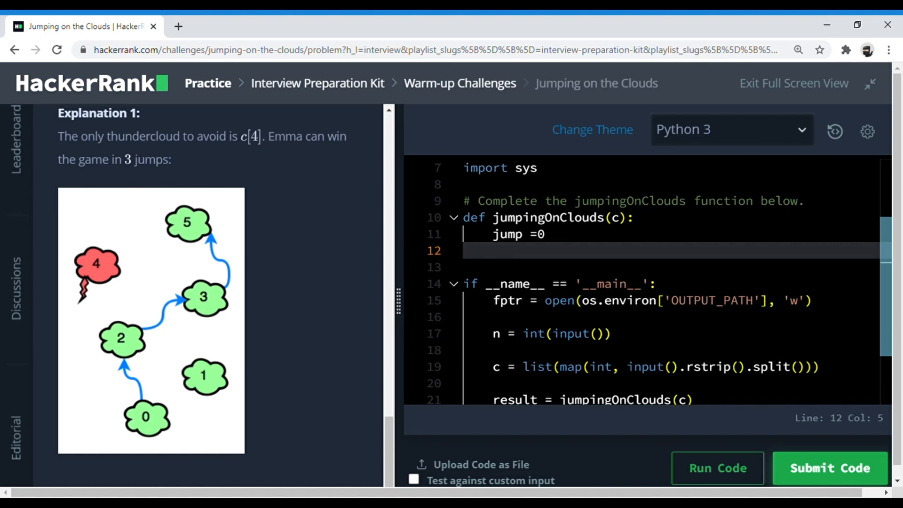
pyautogui.moveTo(465, 281)
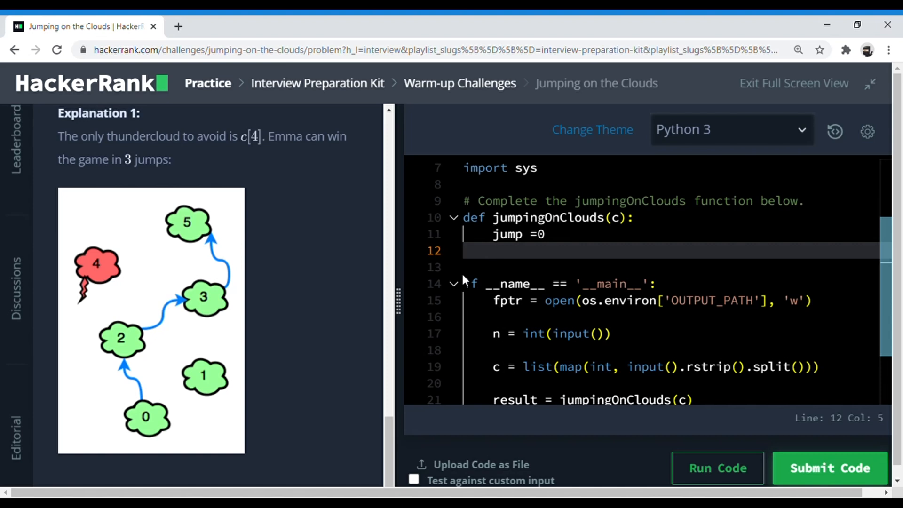
# Write c.append(1) followed by if len(c)<3: return 0
pyautogui.write('c')
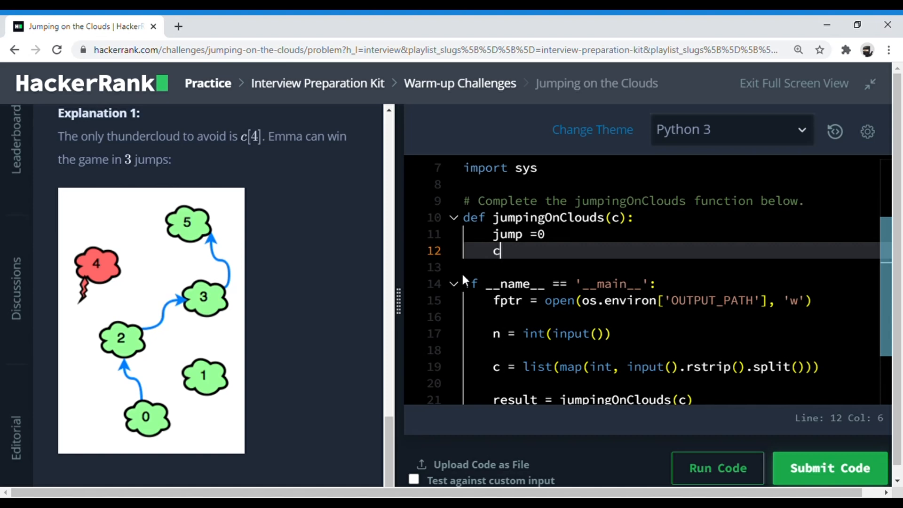
pyautogui.write('.append(1)')
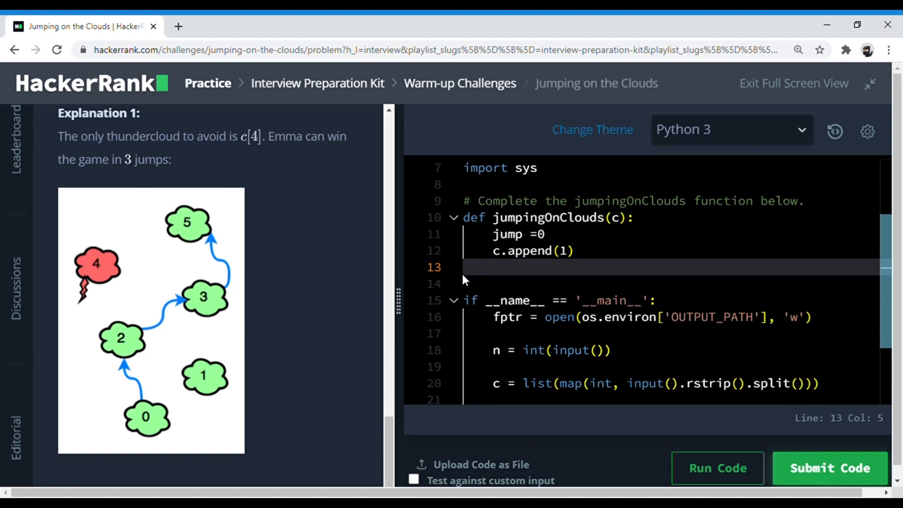
pyautogui.write('if')
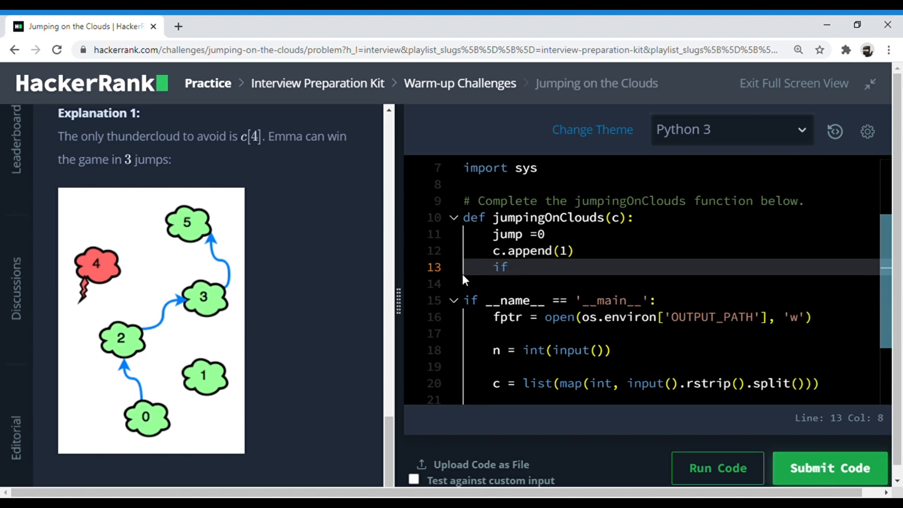
pyautogui.write('len()')
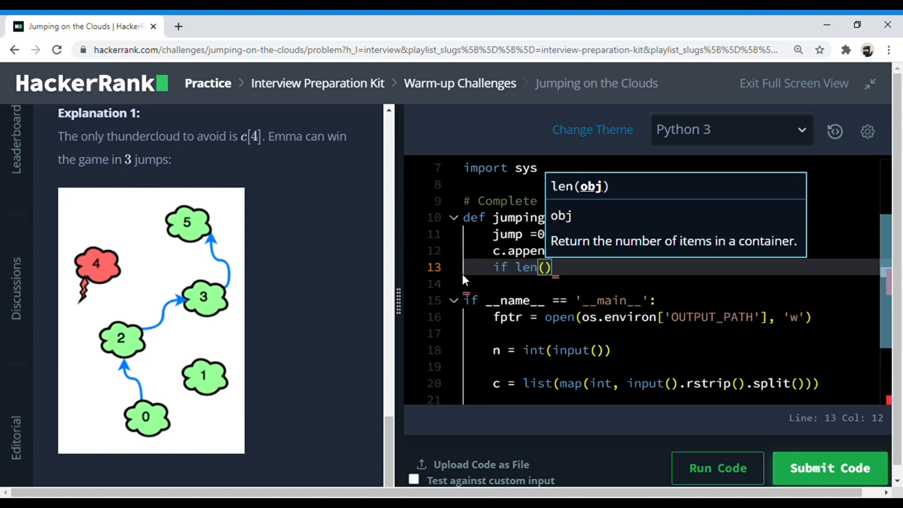
pyautogui.write('c)<3:')
pyautogui.click(671, 283)
pyautogui.write('r')
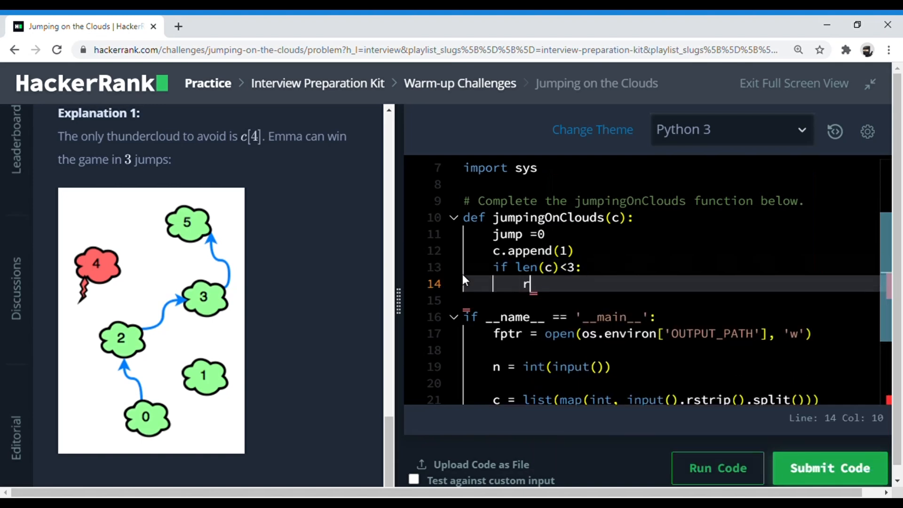
pyautogui.write('eturn 0')
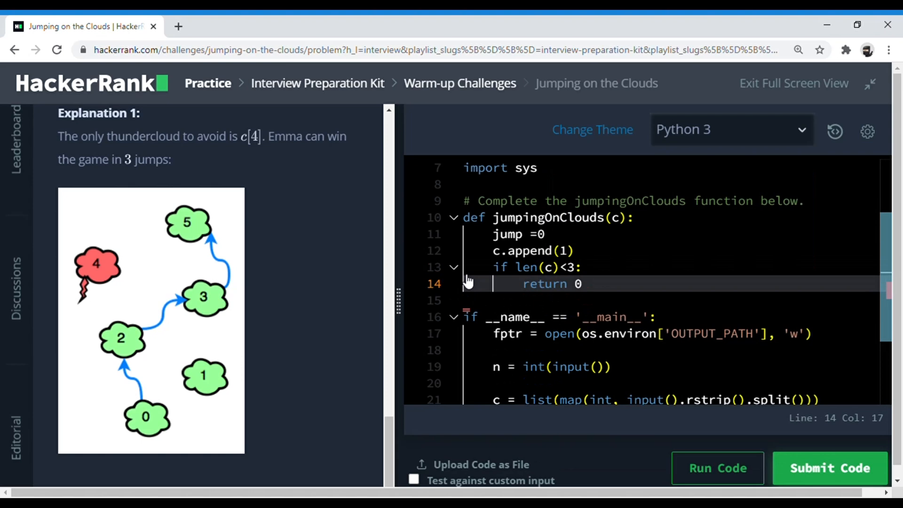
# Write the loop header while i<len(c)-2: on a new line after the early return
pyautogui.press('enter')
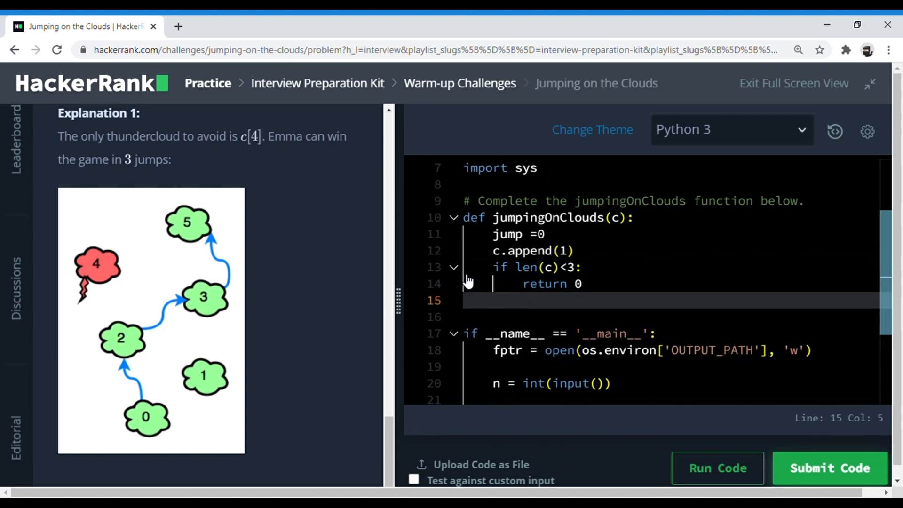
pyautogui.write('while i')
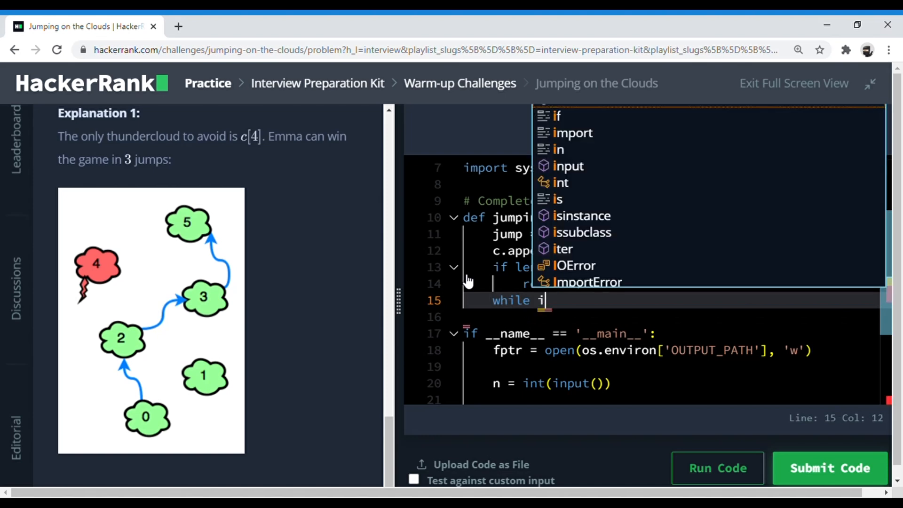
pyautogui.write('<')
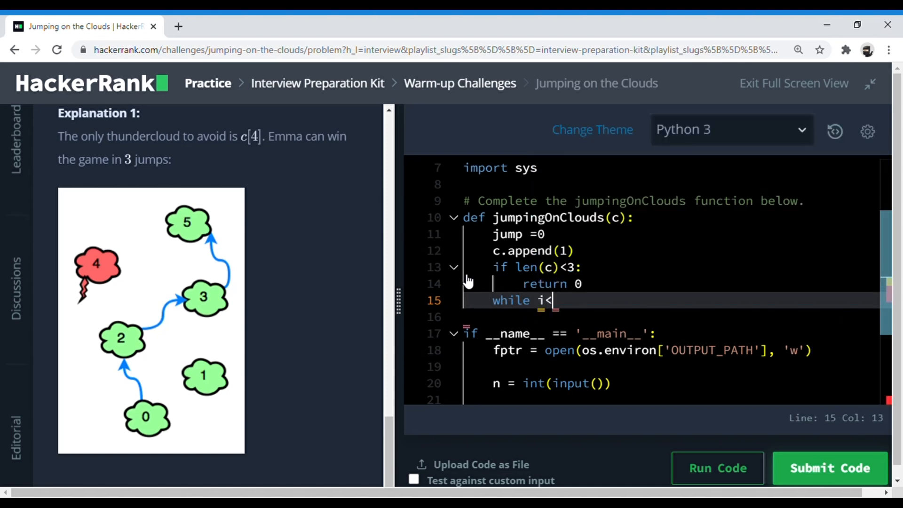
pyautogui.write('len(c')
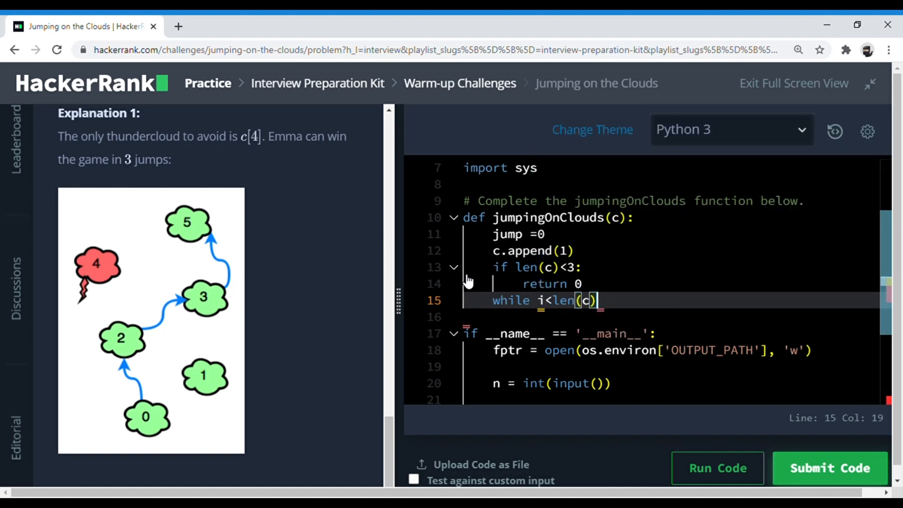
pyautogui.write(':')
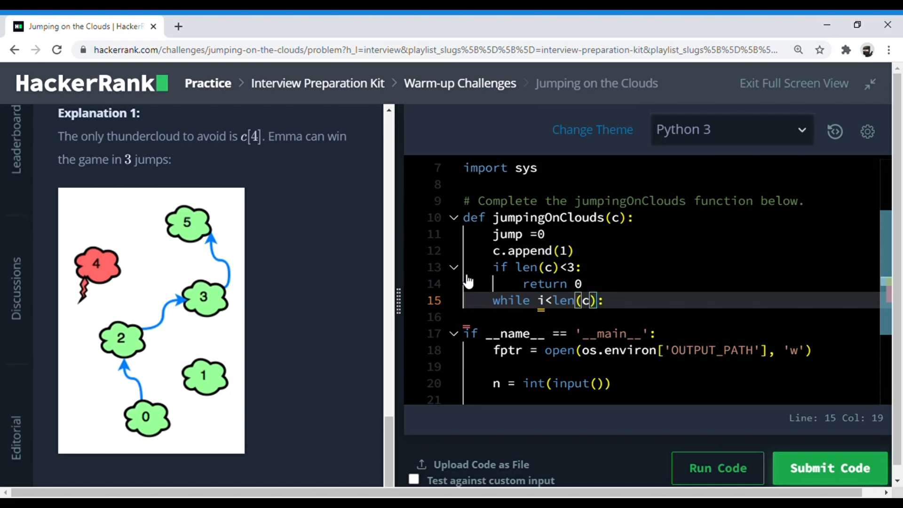
pyautogui.write('-2')
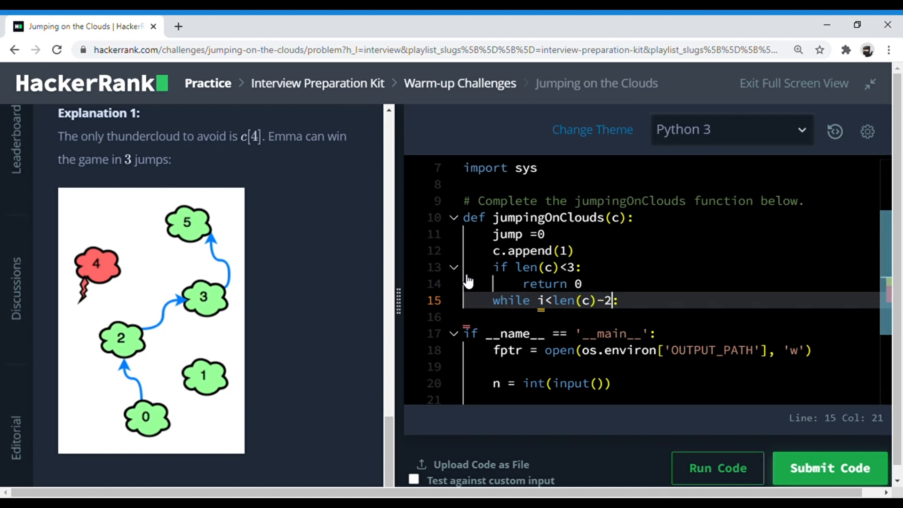
pyautogui.write(':')
pyautogui.write('if')
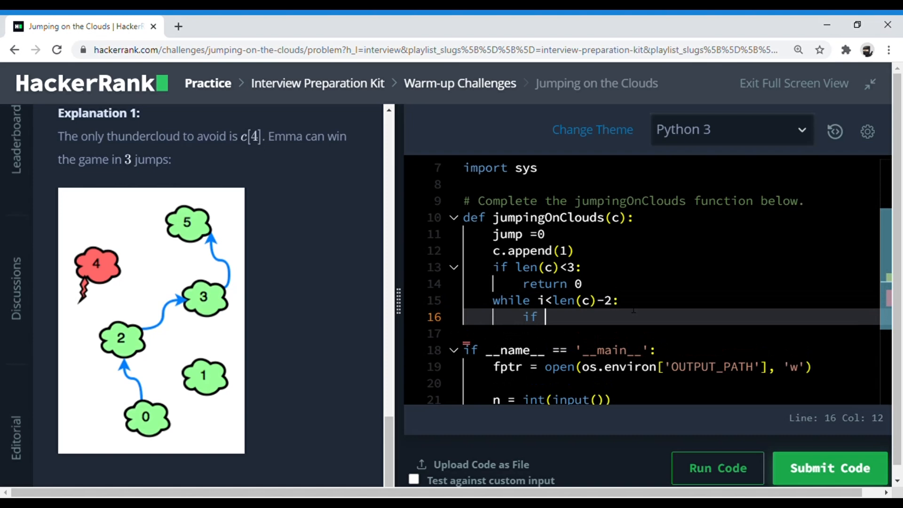
# Inside the loop, write if c[i+2]==0: i+=2 to skip two clouds when safe
pyautogui.write('c[]')
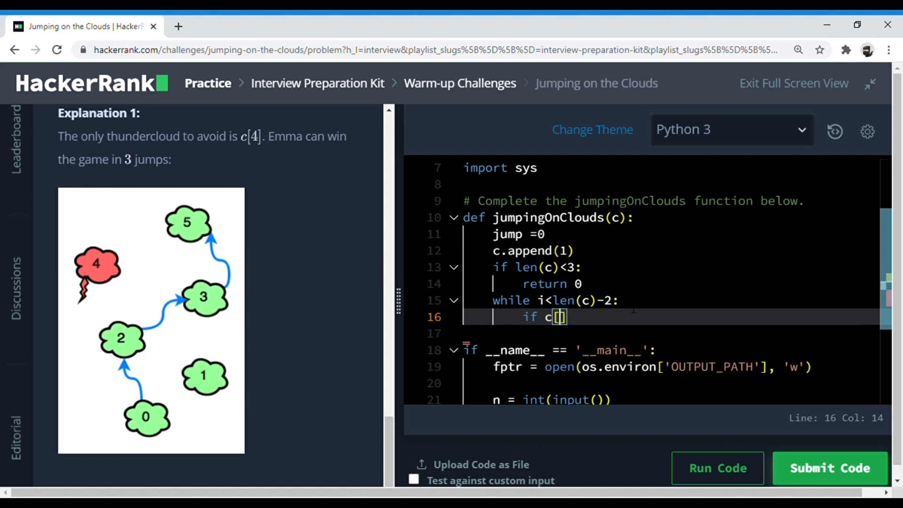
pyautogui.write('i+2')
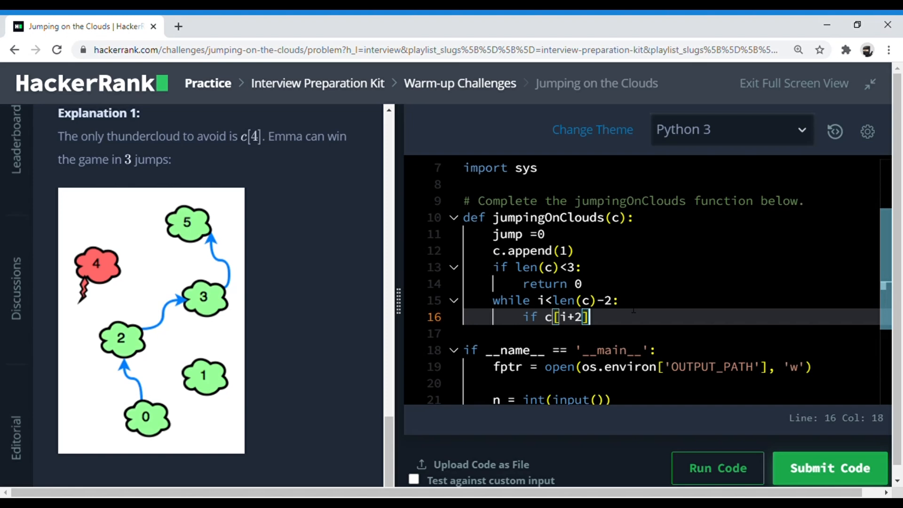
pyautogui.write('==0:')
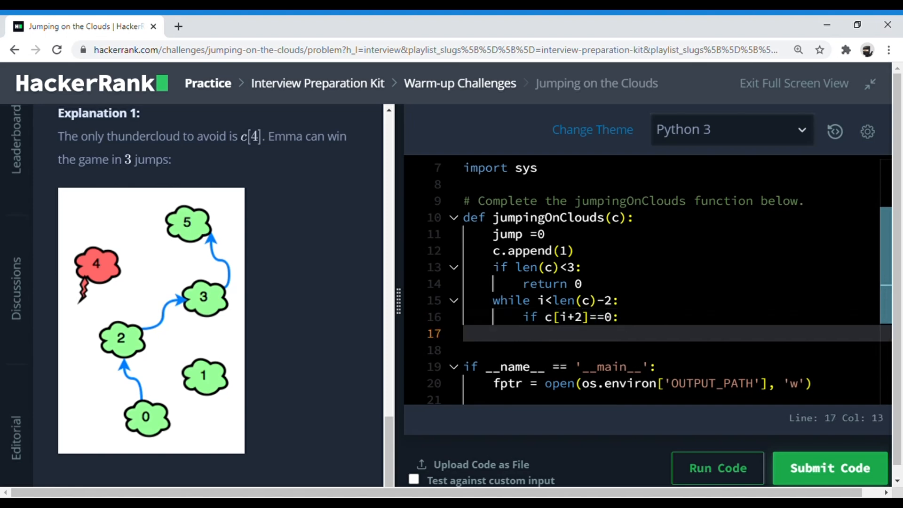
pyautogui.write('i+=')
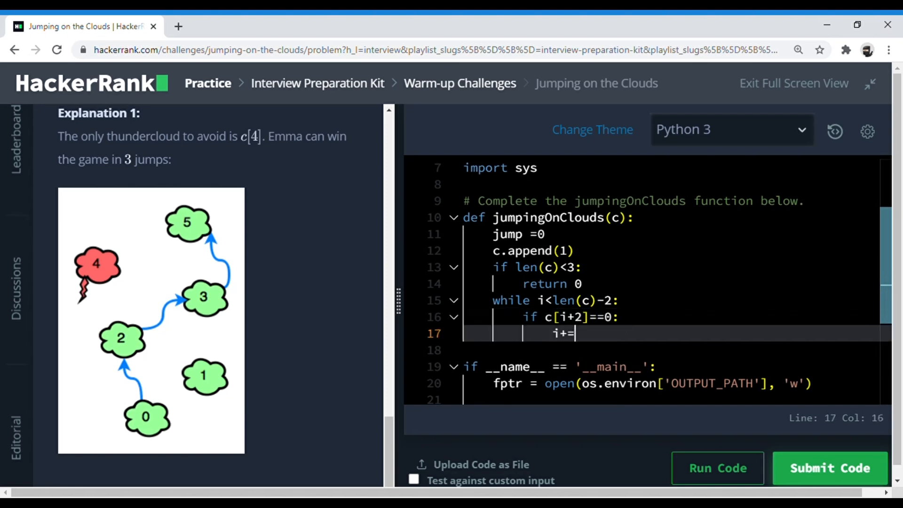
pyautogui.write('2')
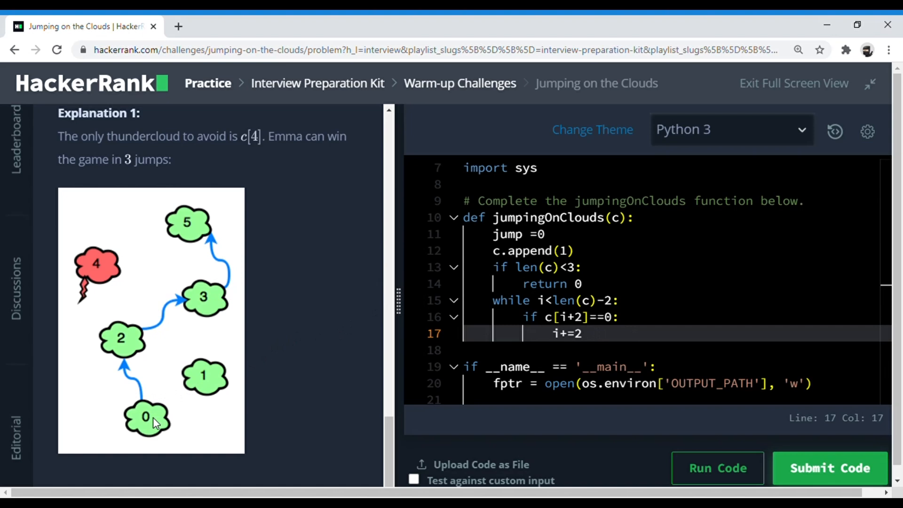
pyautogui.moveTo(178, 429)
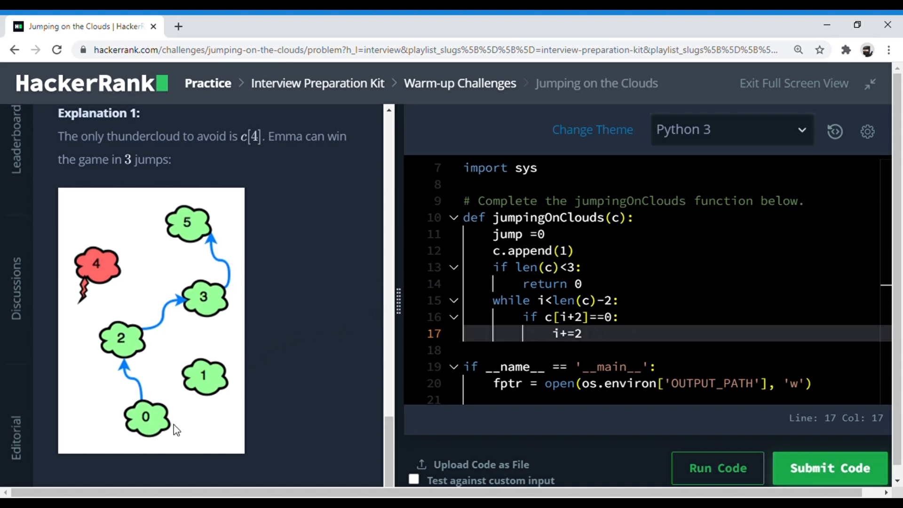
pyautogui.moveTo(144, 346)
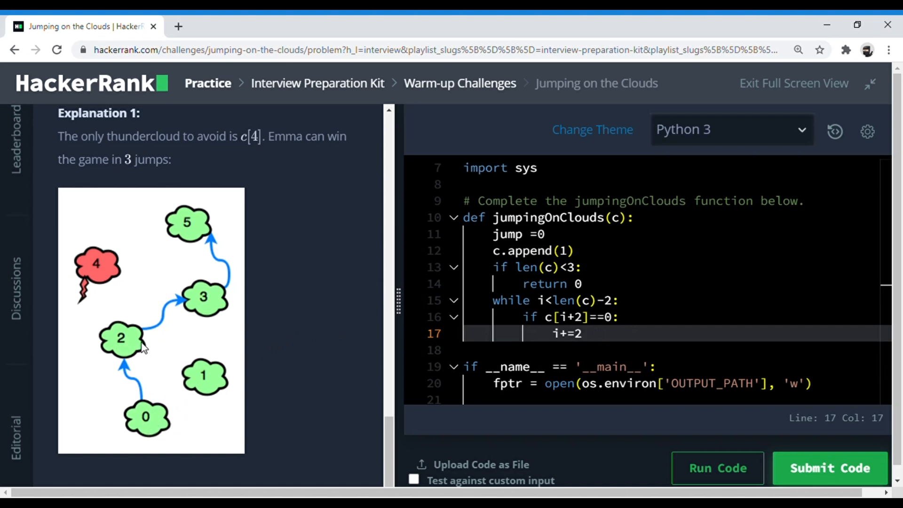
pyautogui.moveTo(199, 372)
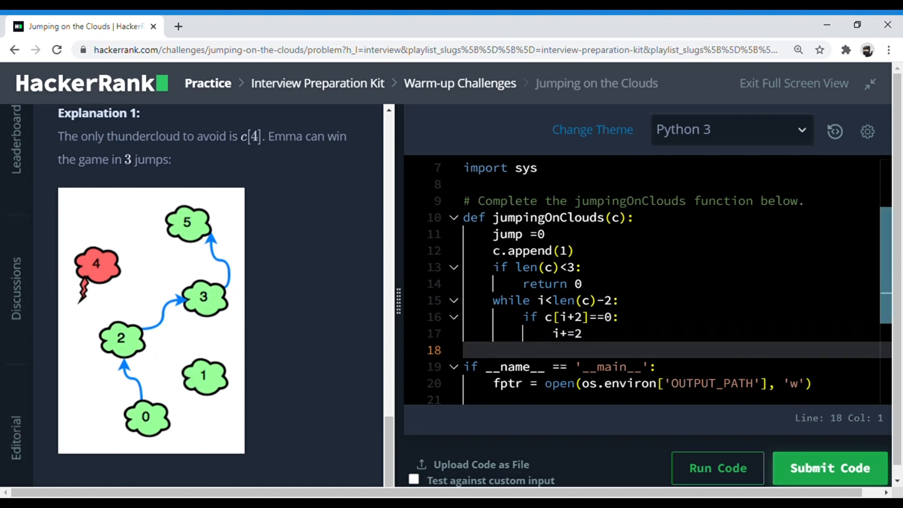
# Add an else: branch after i+=2 that advances i by 1
pyautogui.click(600, 333)
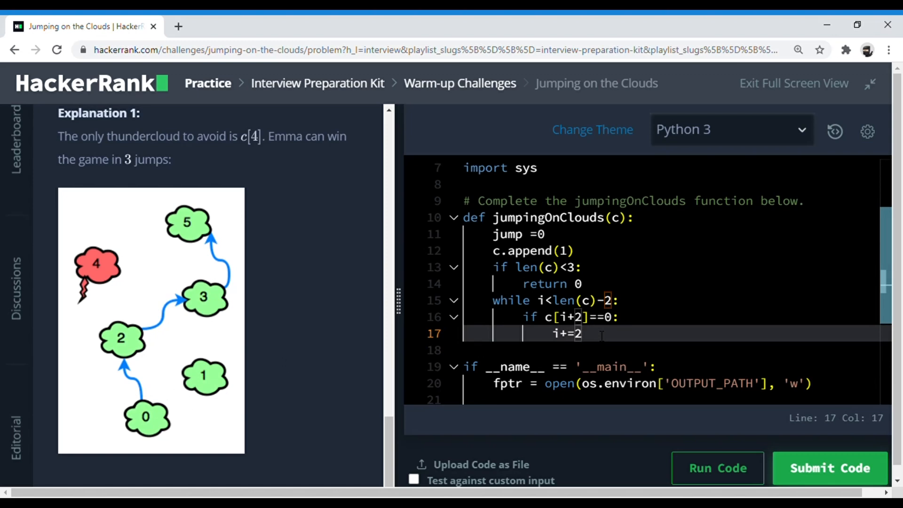
pyautogui.press('enter')
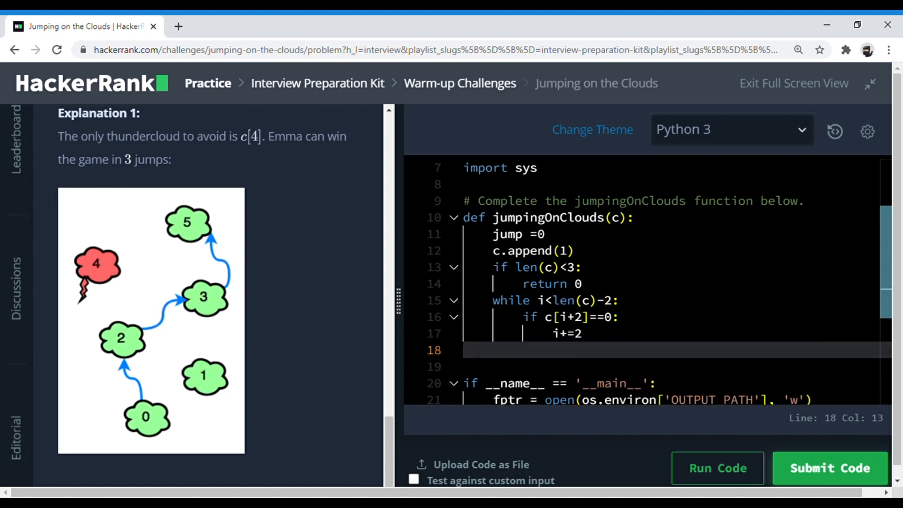
pyautogui.write('els')
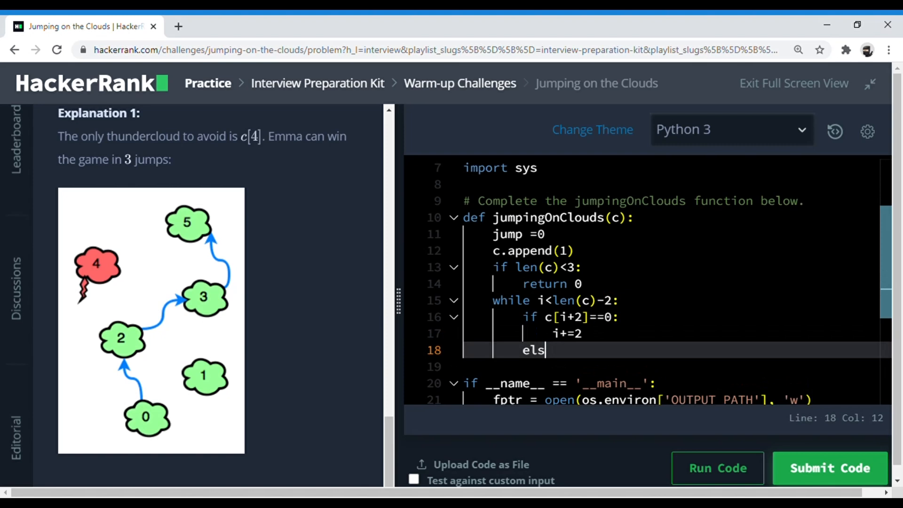
pyautogui.write('e:')
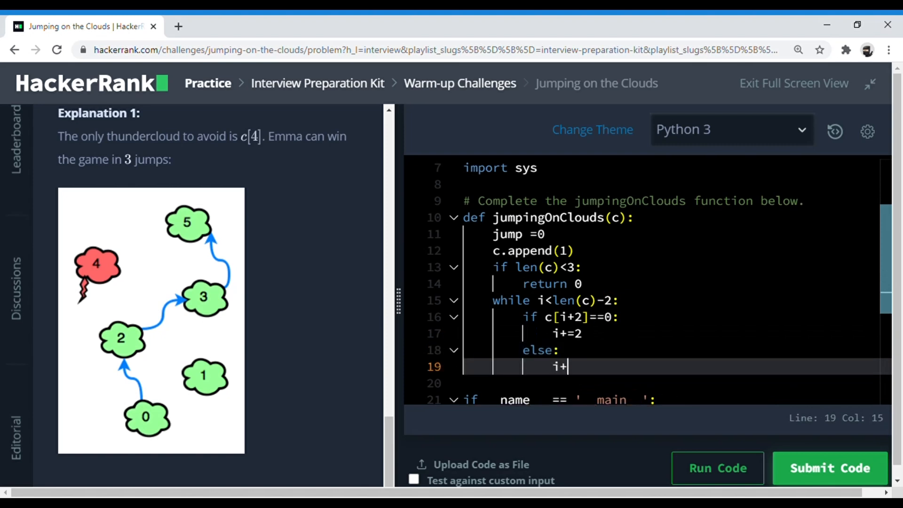
pyautogui.write('=1')
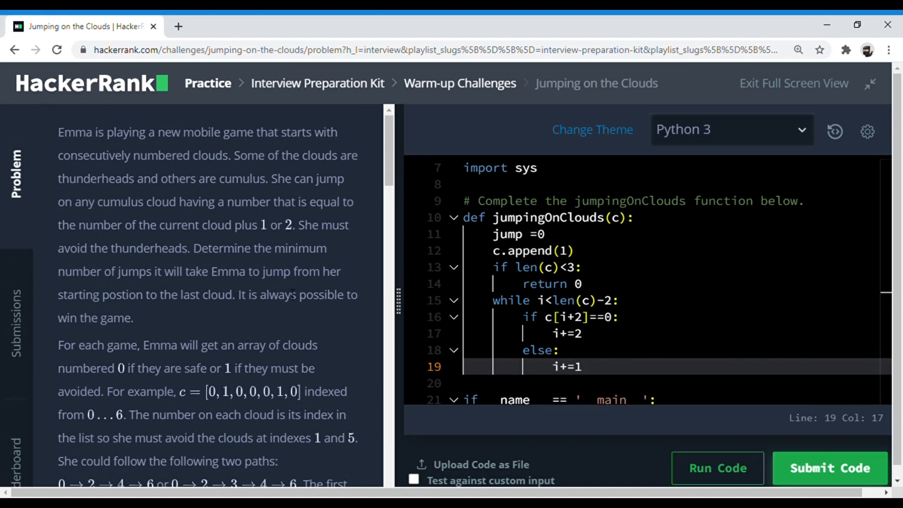
# Add jump+=1 at the end of each loop pass and finish with return jump
pyautogui.scroll(-3)
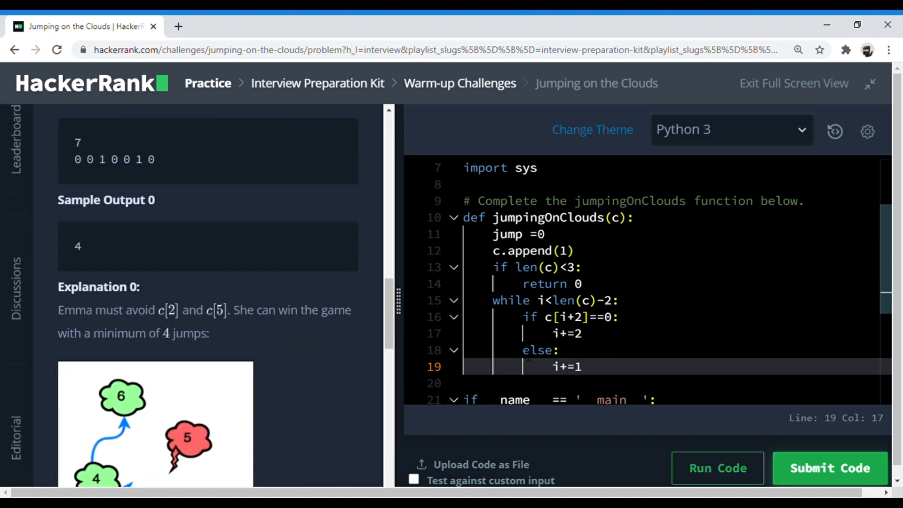
pyautogui.scroll(-3)
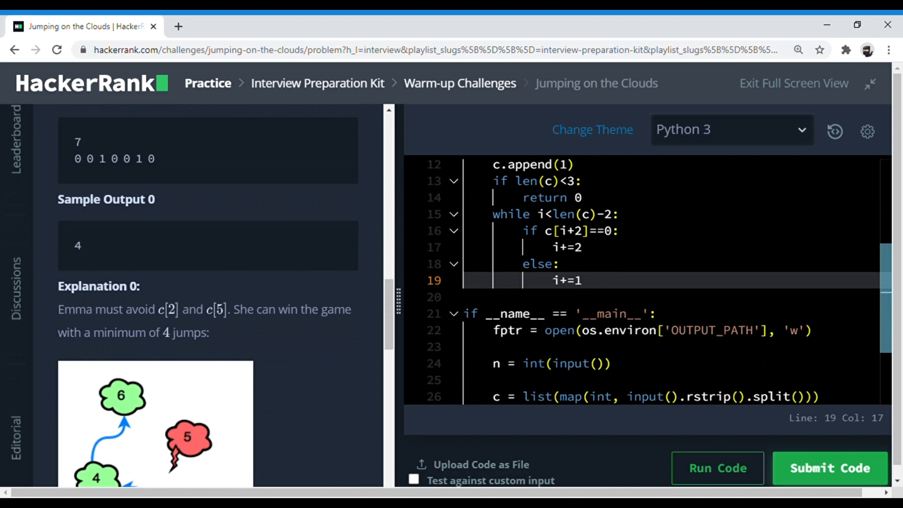
pyautogui.write('jump+=1')
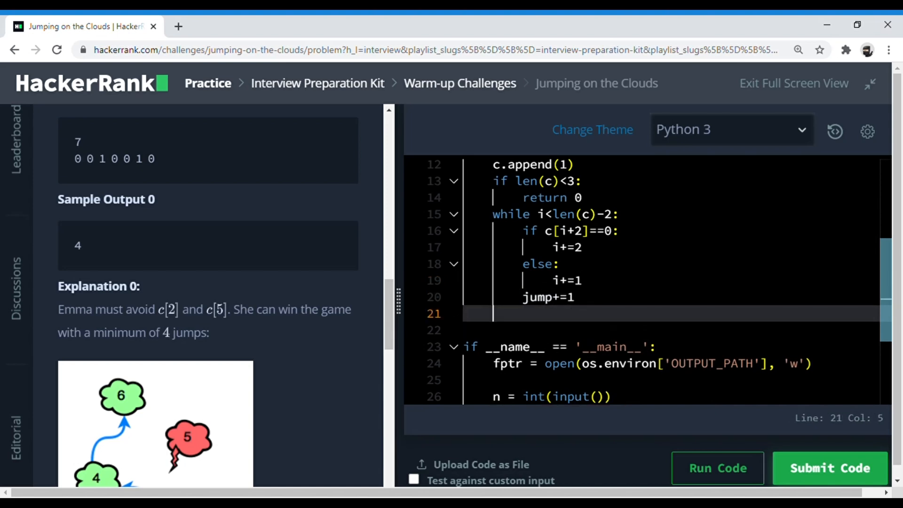
pyautogui.write('return jump')
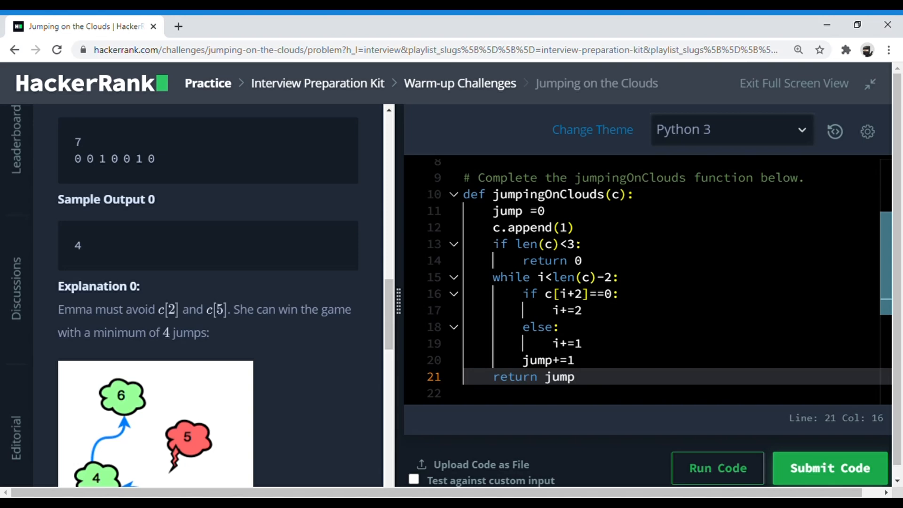
pyautogui.scroll(-3)
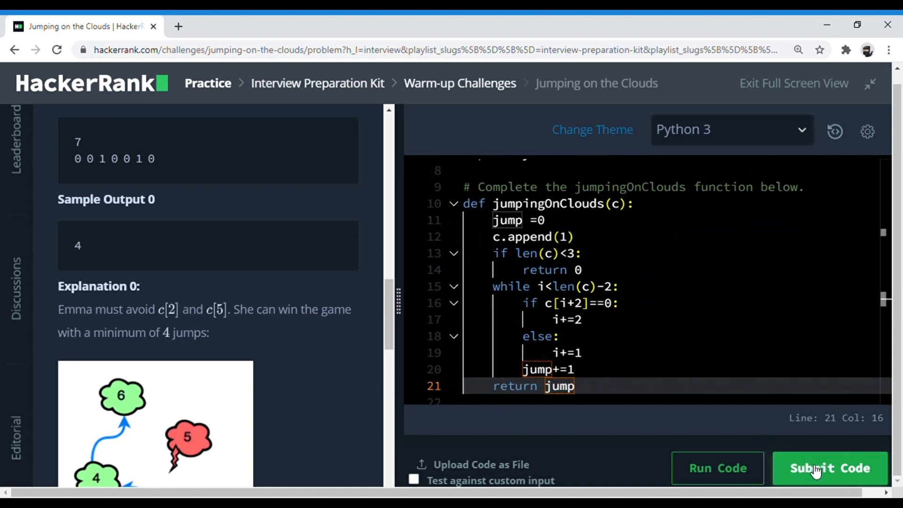
# Submit the solution and inspect the Runtime Error details for failed Test case 0
pyautogui.click(829, 467)
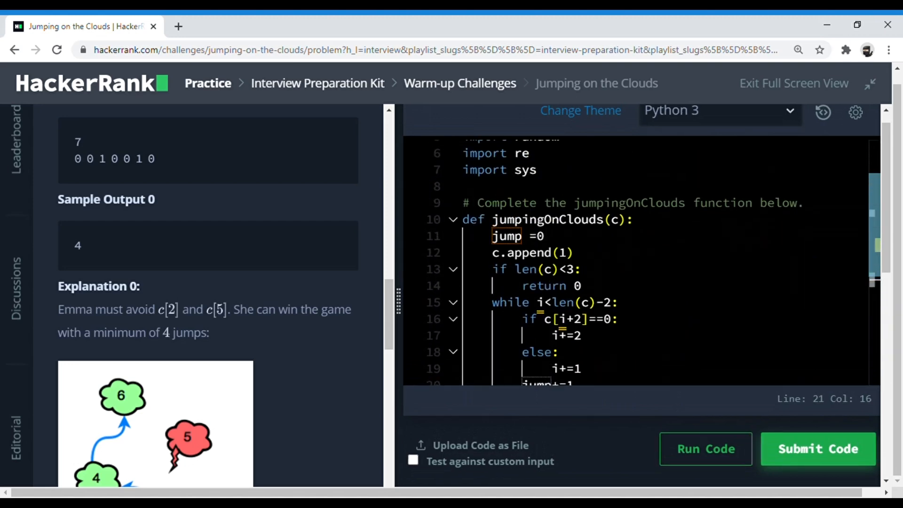
pyautogui.scroll(-3)
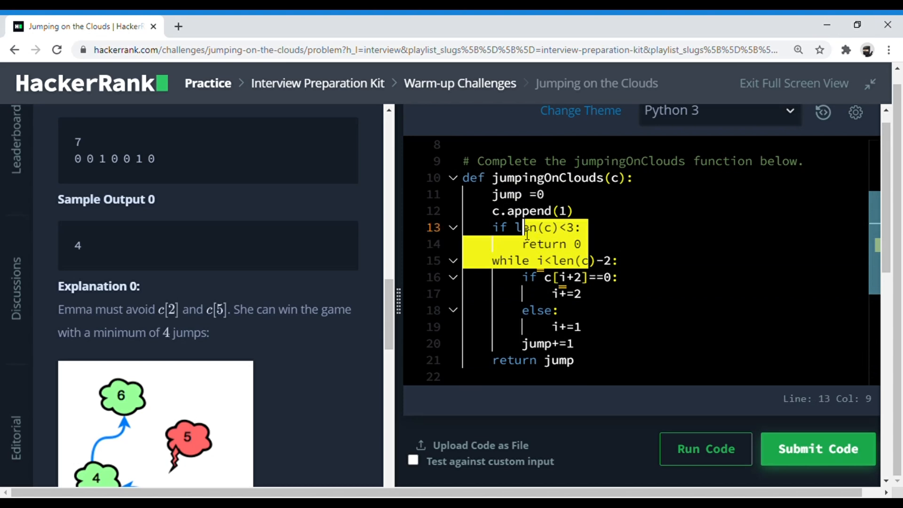
pyautogui.click(538, 310)
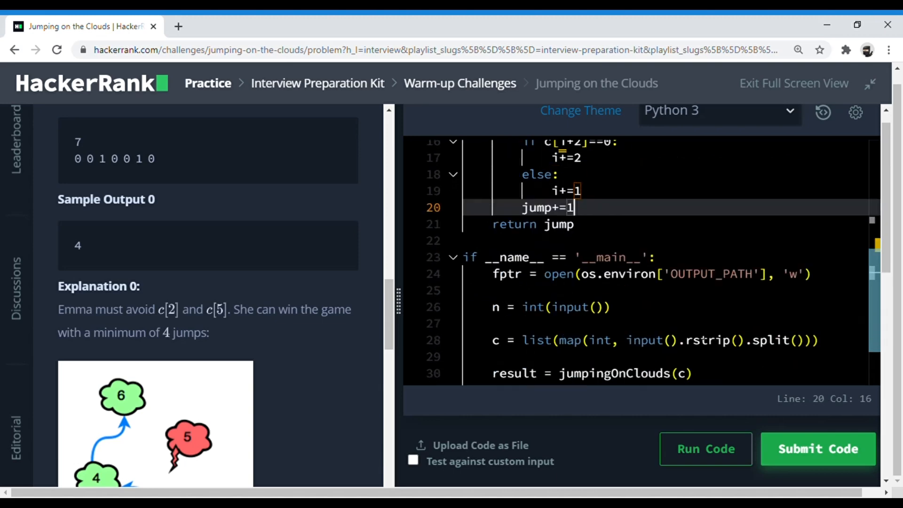
pyautogui.click(816, 449)
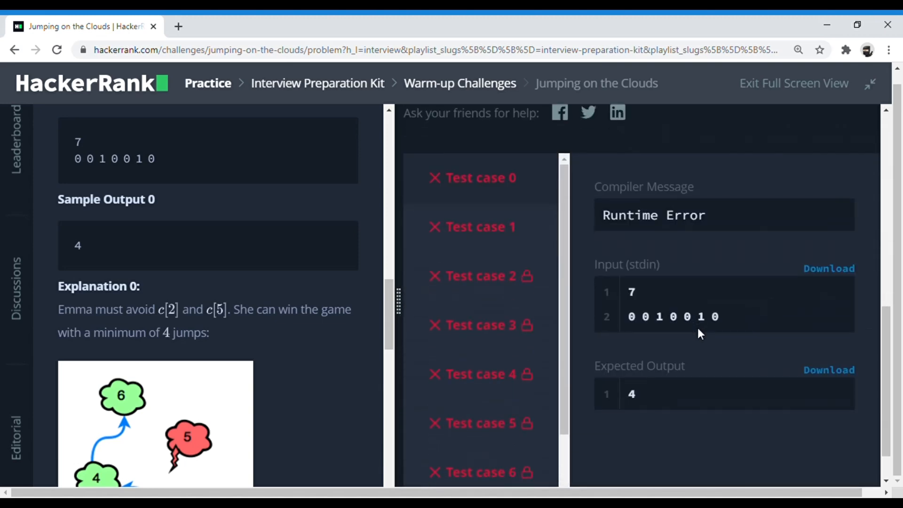
# Initialize i=0 above the while loop in jumpingOnClouds and resubmit the corrected solution
pyautogui.scroll(-3)
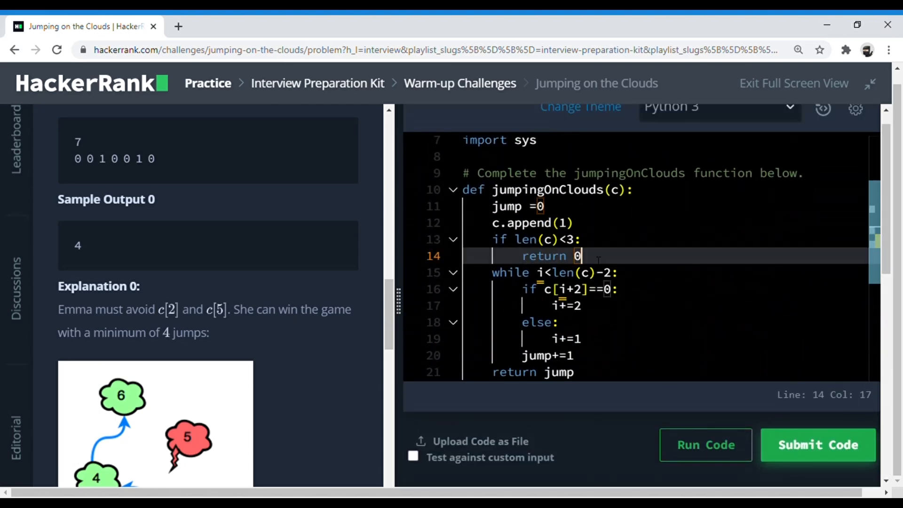
pyautogui.write('i=')
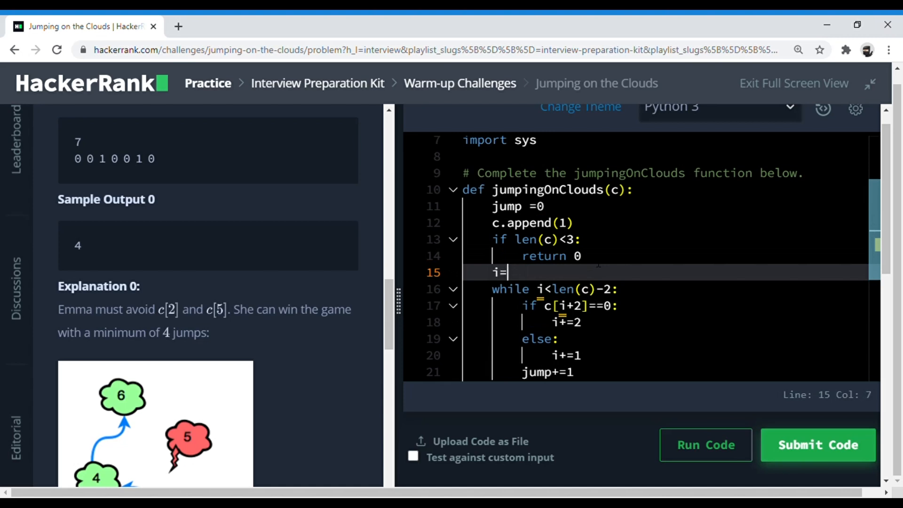
pyautogui.write('0')
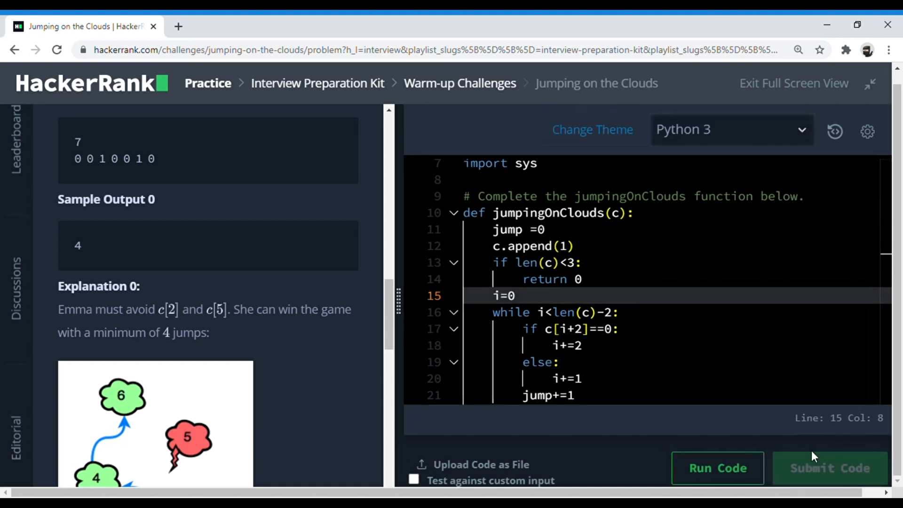
pyautogui.click(829, 468)
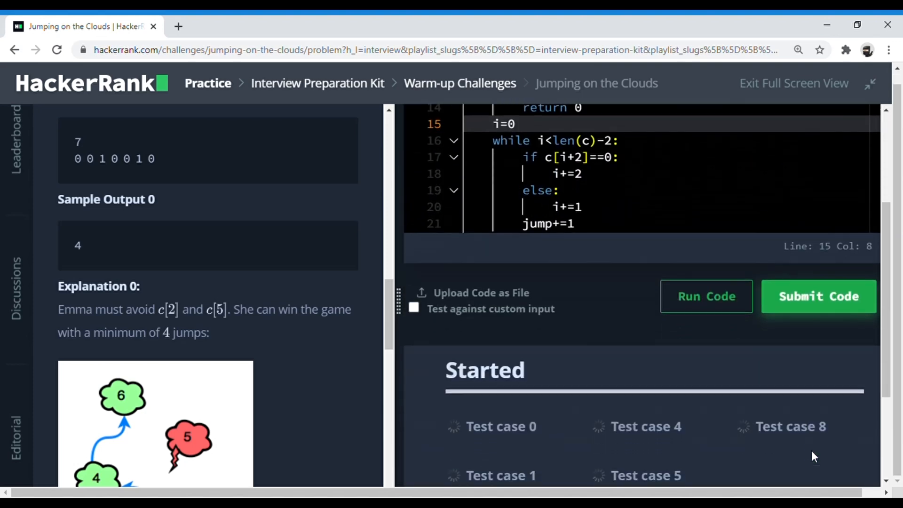
# Continue past the Congrats popup to the solved summary showing 20.00 points and a Problem Solving star
pyautogui.scroll(-3)
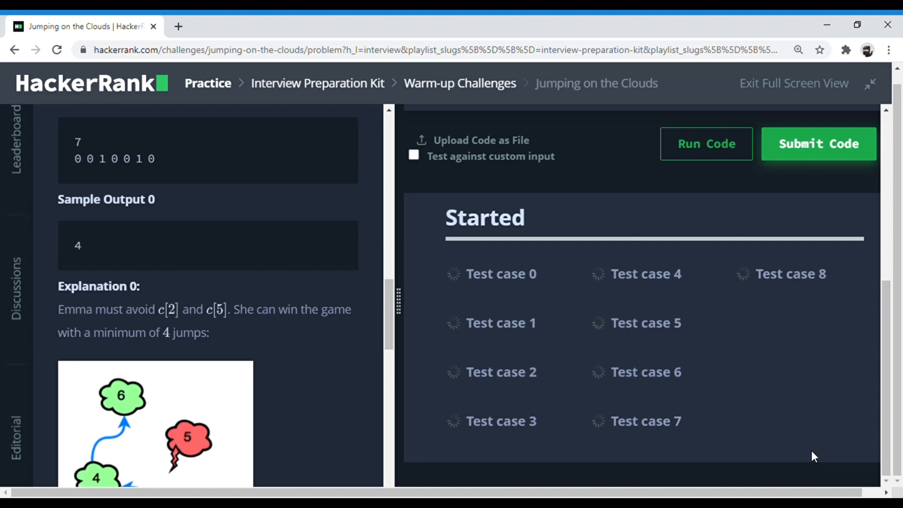
pyautogui.click(818, 144)
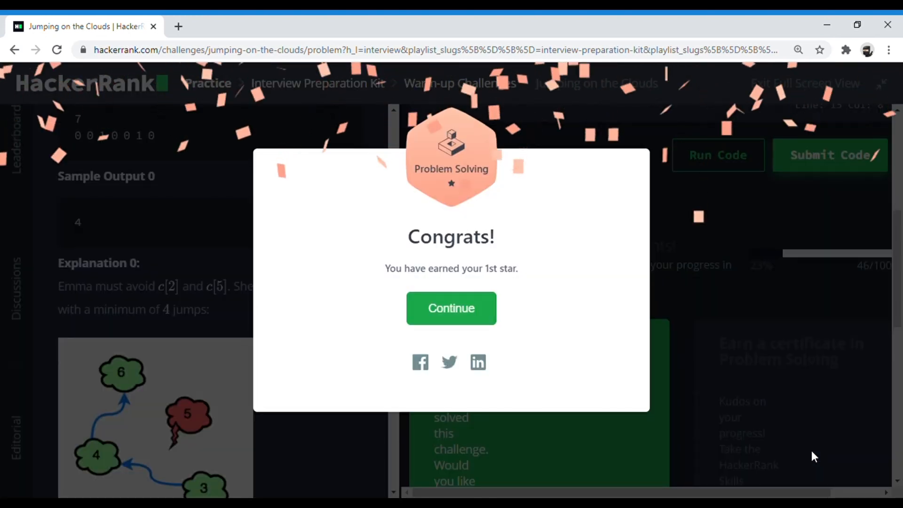
pyautogui.click(451, 308)
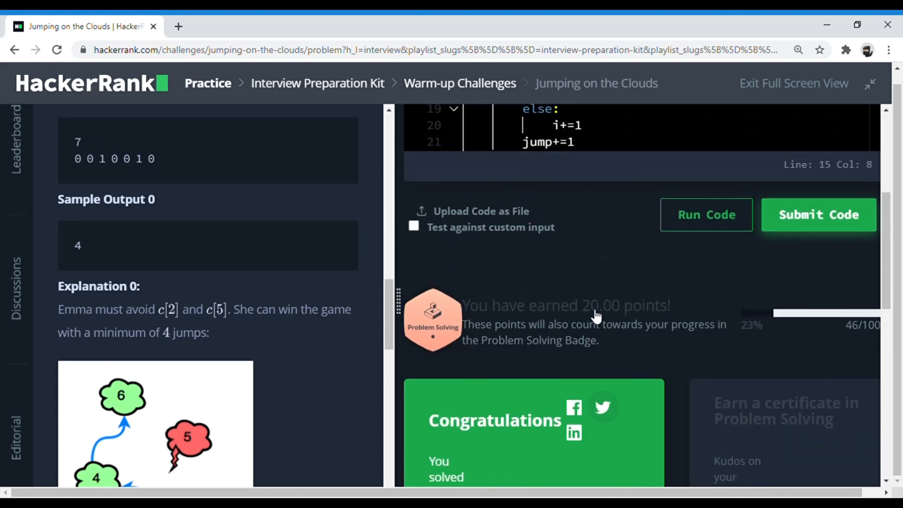
pyautogui.scroll(-3)
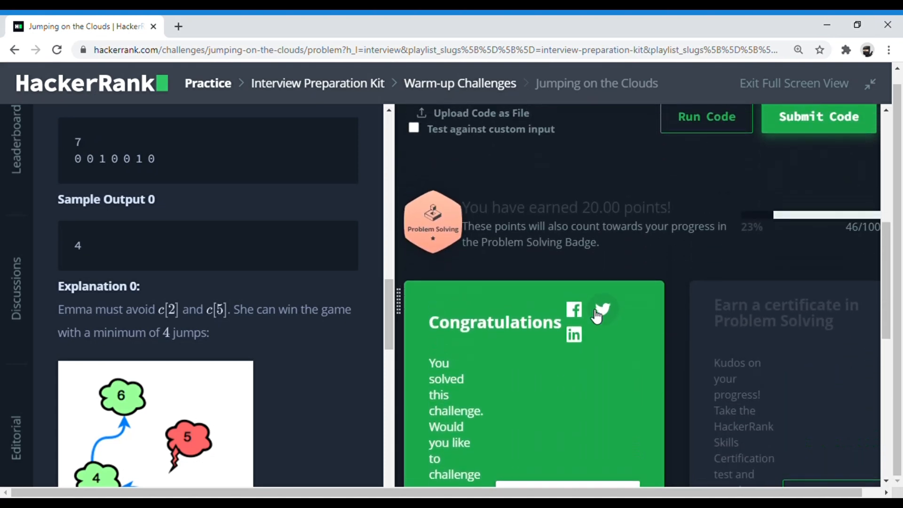